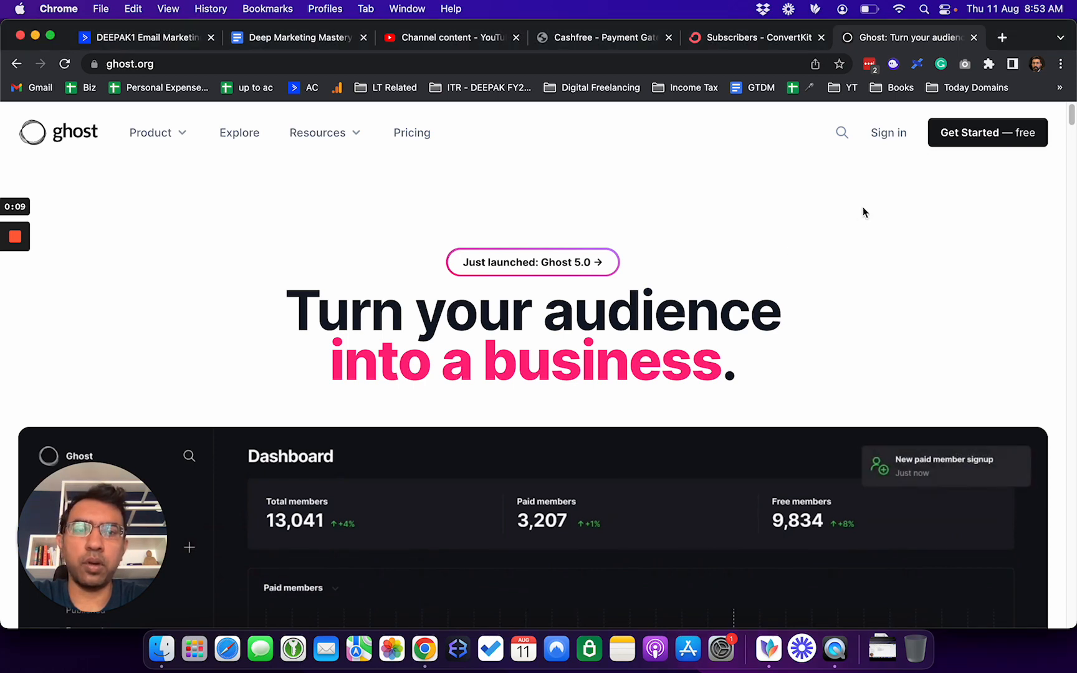
{"action": "mouse_move", "coordinate": [887, 132]}
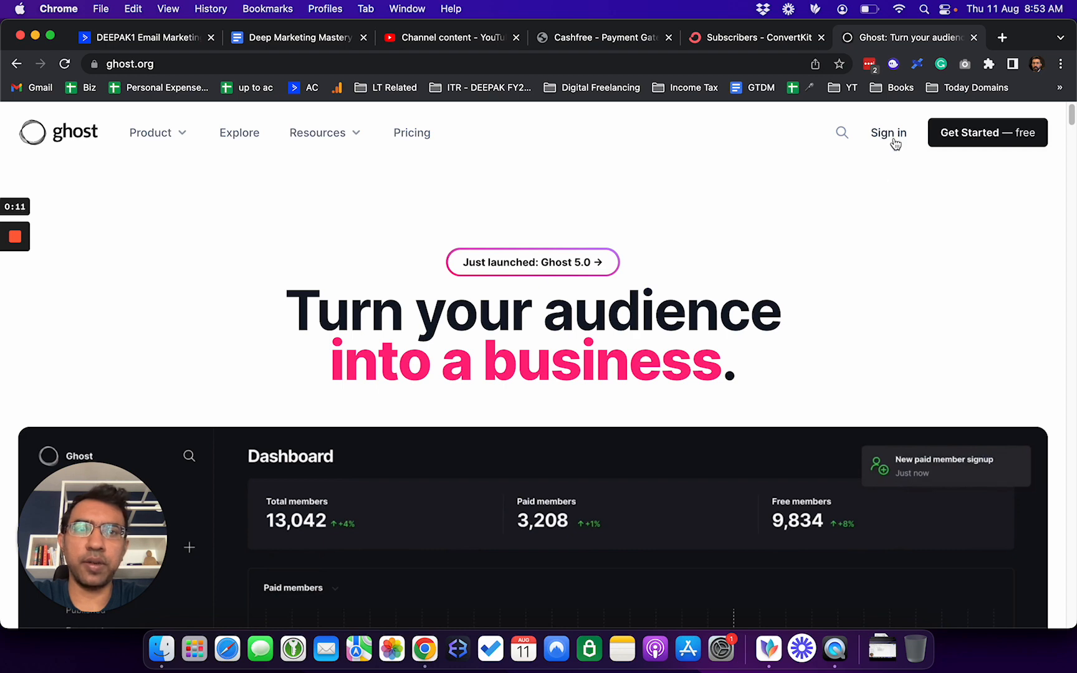
Step: Sign in on ghost.org and enter the Winner-take-all site's admin dashboard
{"action": "left_click", "coordinate": [887, 132]}
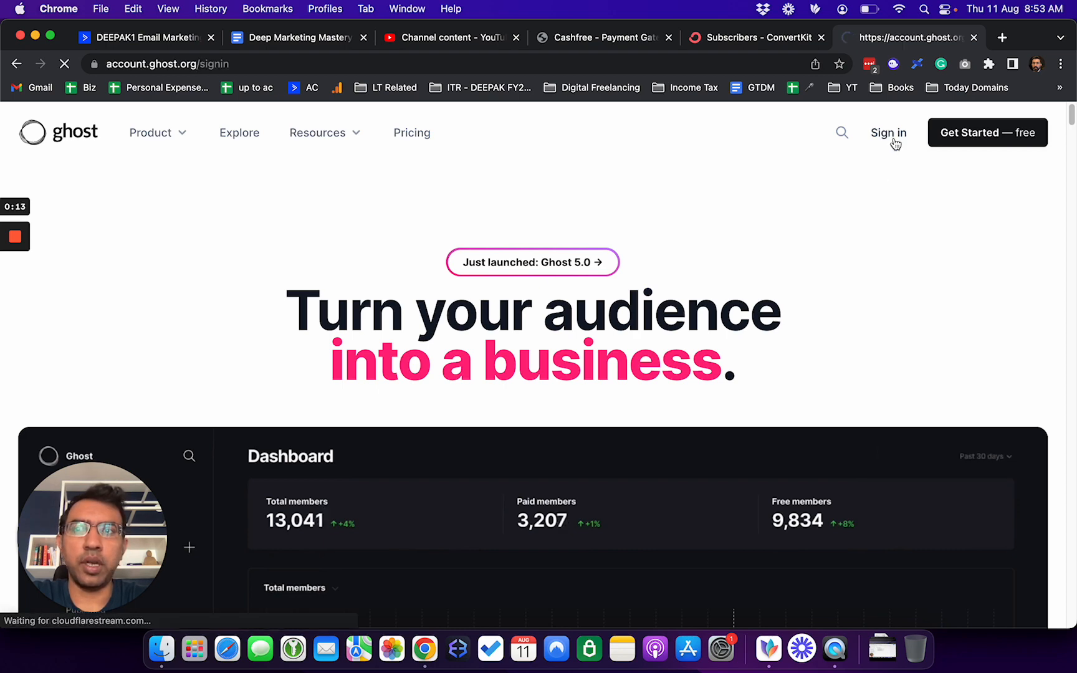
{"action": "left_click", "coordinate": [887, 132]}
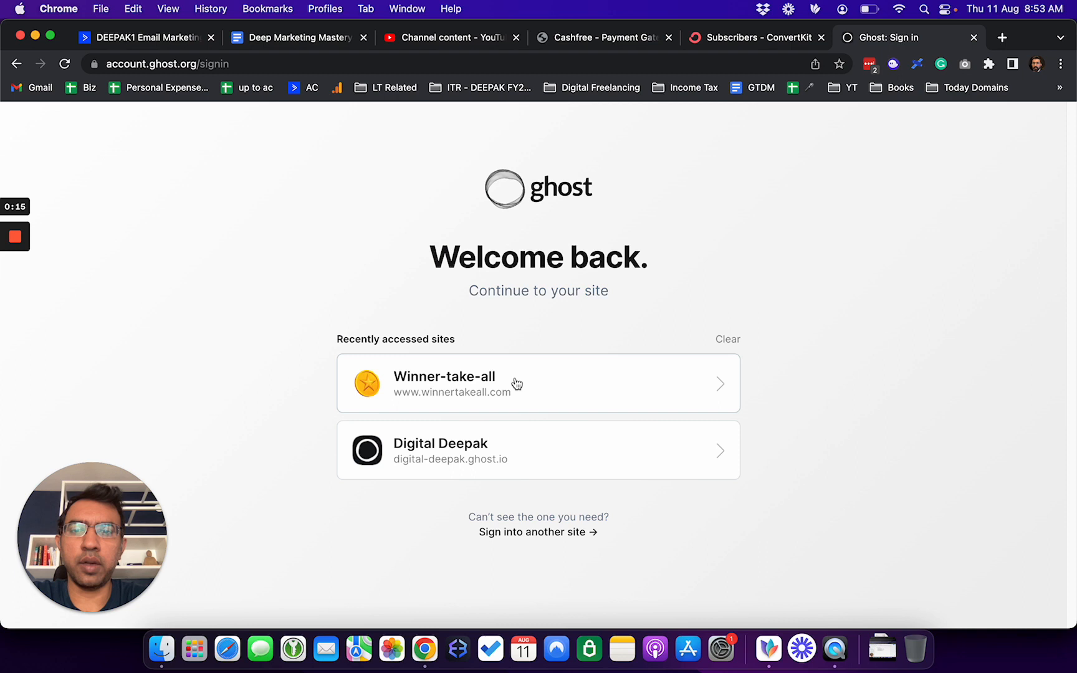
{"action": "left_click", "coordinate": [537, 382]}
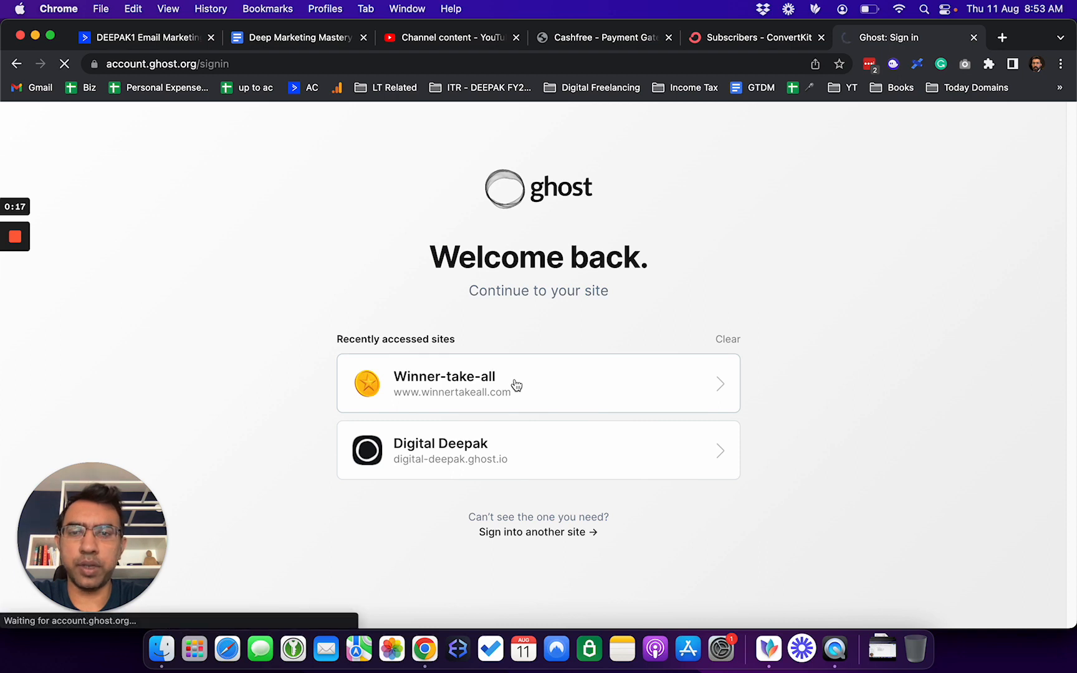
{"action": "left_click", "coordinate": [537, 383]}
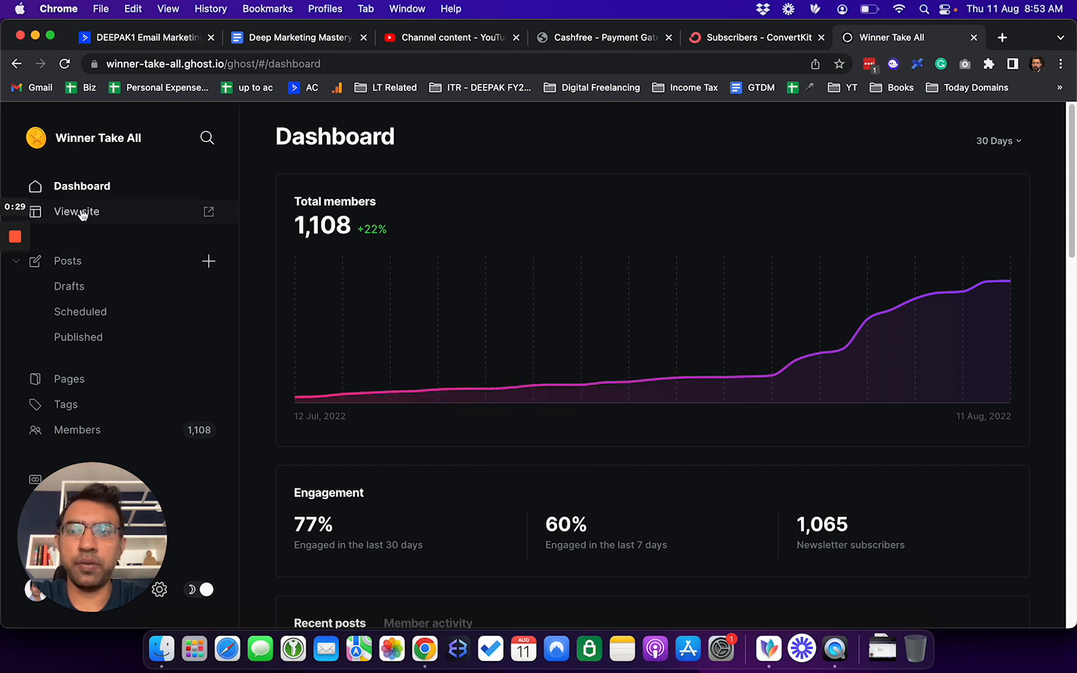
Step: View the public Winner Take All site and read the latest issue article
{"action": "left_click", "coordinate": [76, 212]}
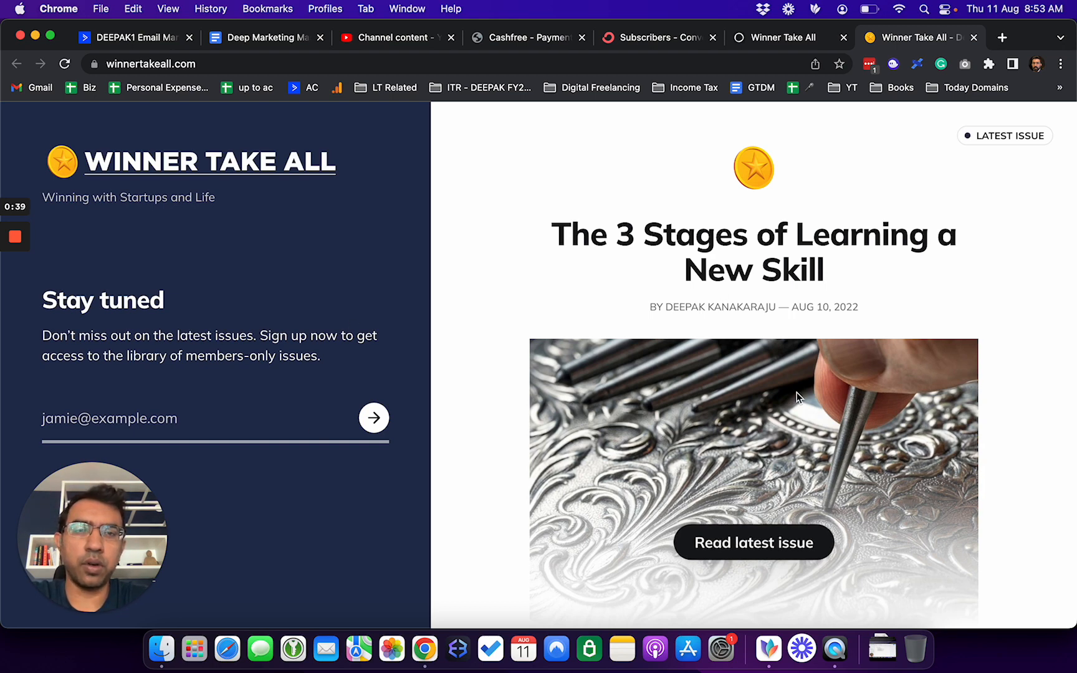
{"action": "left_click", "coordinate": [752, 542]}
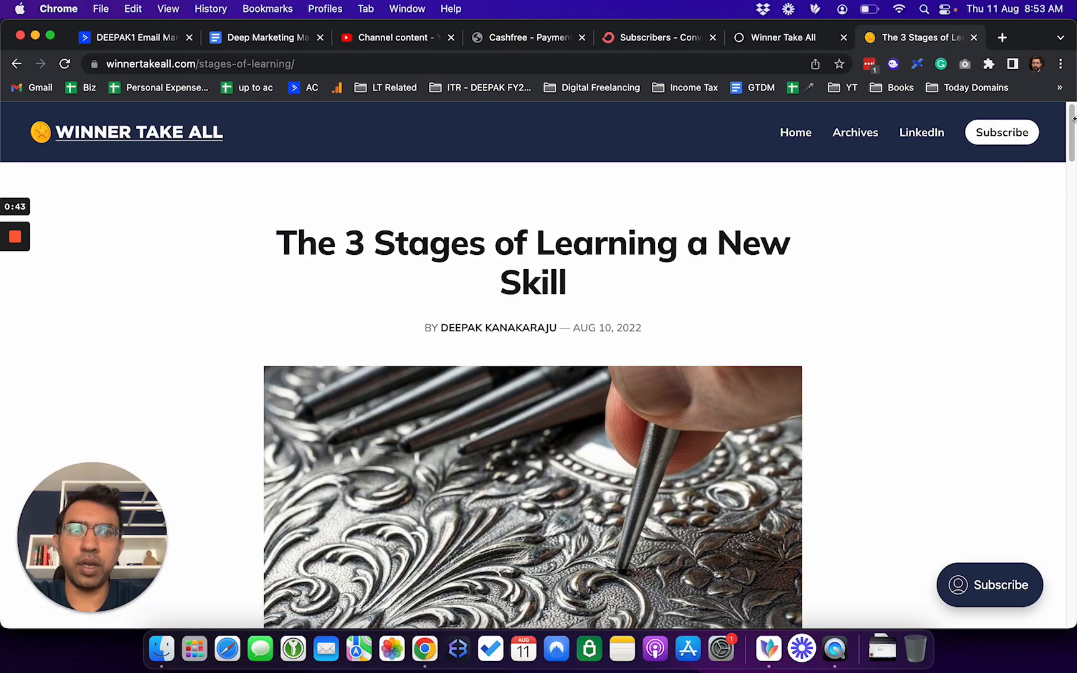
{"action": "scroll", "scroll_direction": "down", "scroll_amount": 3}
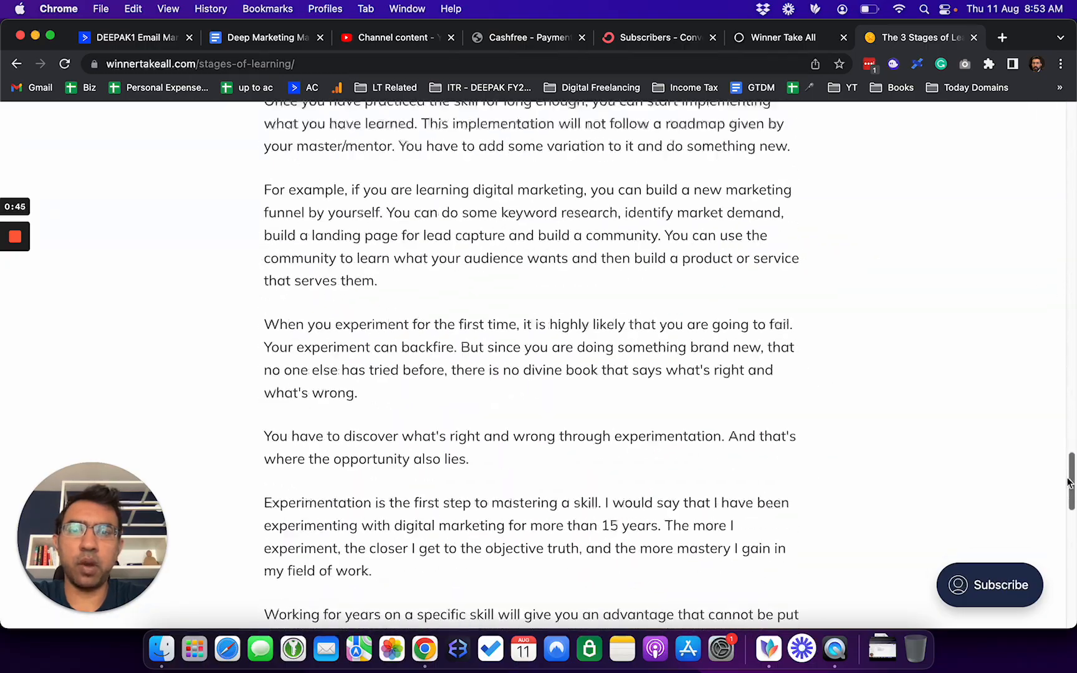
{"action": "scroll", "scroll_direction": "down", "scroll_amount": 3}
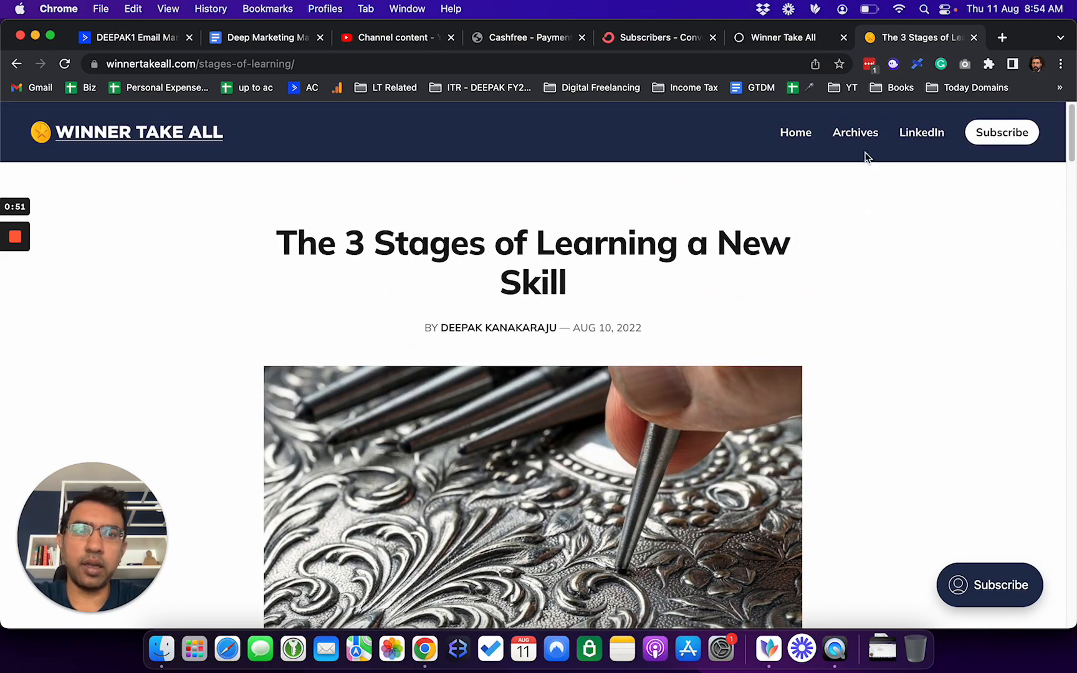
Step: Browse the Archives of 55 issues down to the Digital Freelancing Services post
{"action": "left_click", "coordinate": [854, 132]}
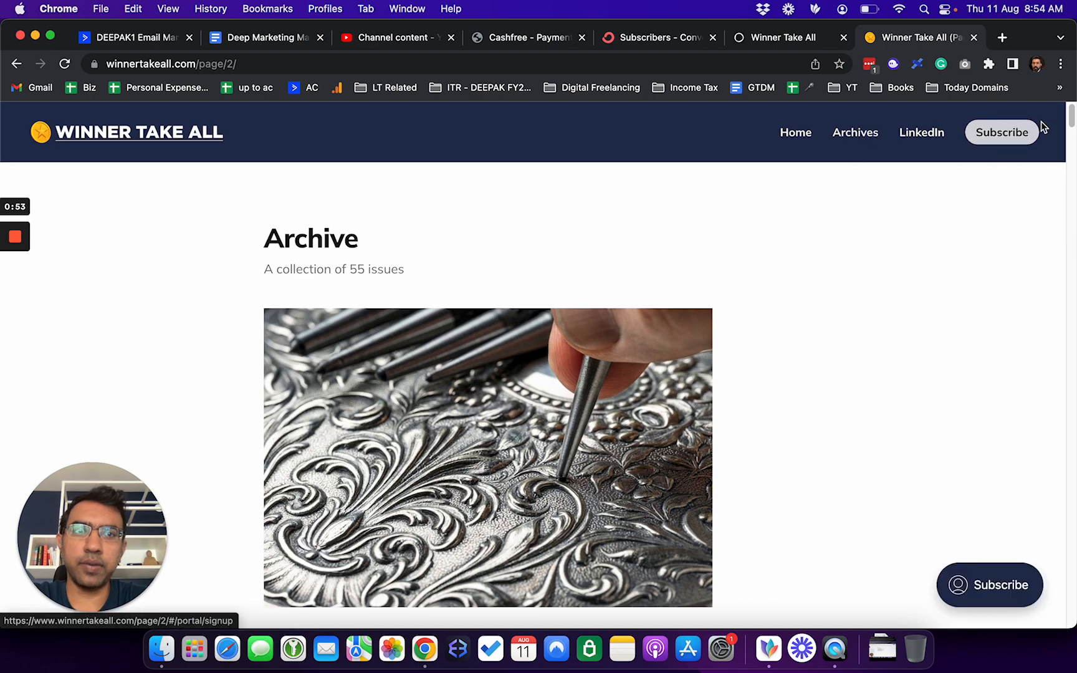
{"action": "scroll", "scroll_direction": "down", "scroll_amount": 3}
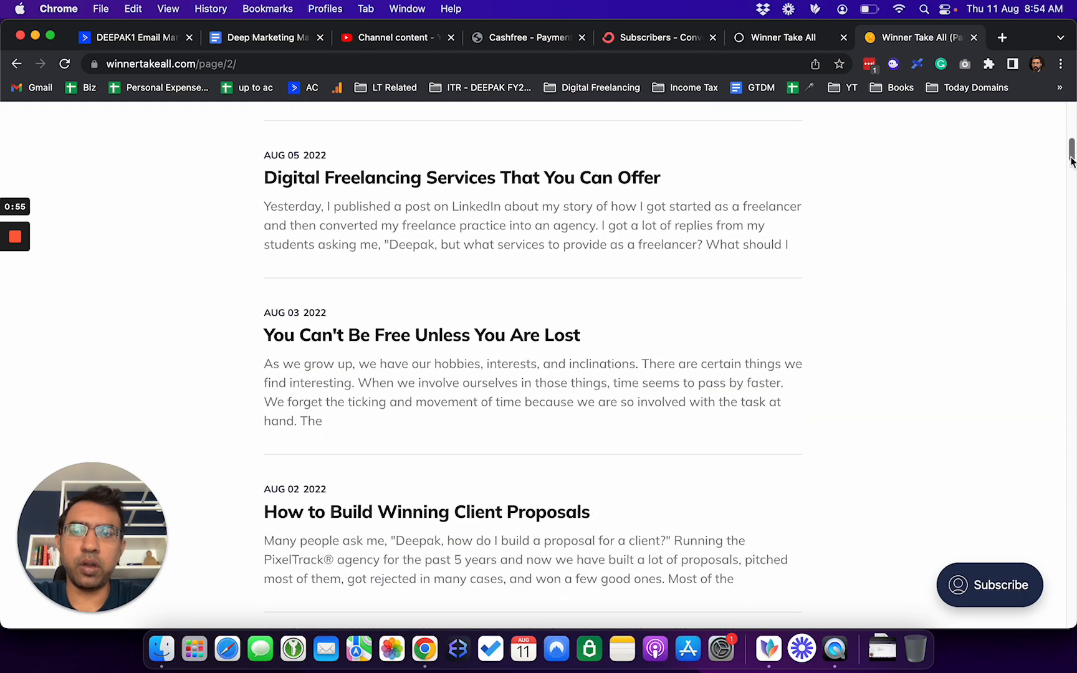
{"action": "mouse_move", "coordinate": [631, 191]}
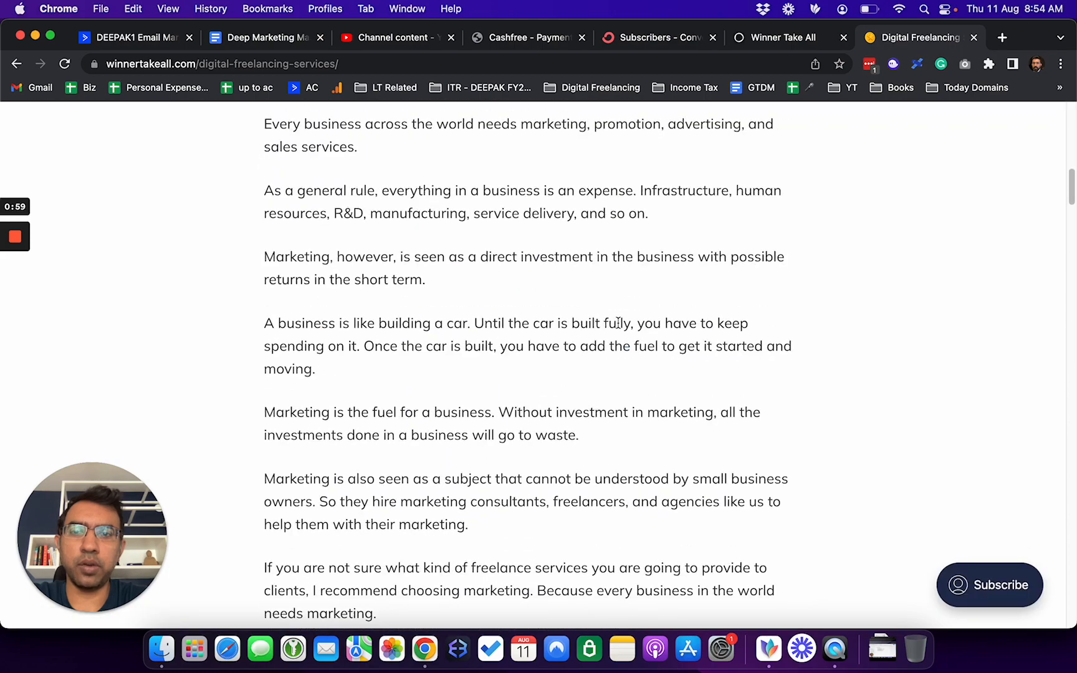
{"action": "scroll", "scroll_direction": "down", "scroll_amount": 3}
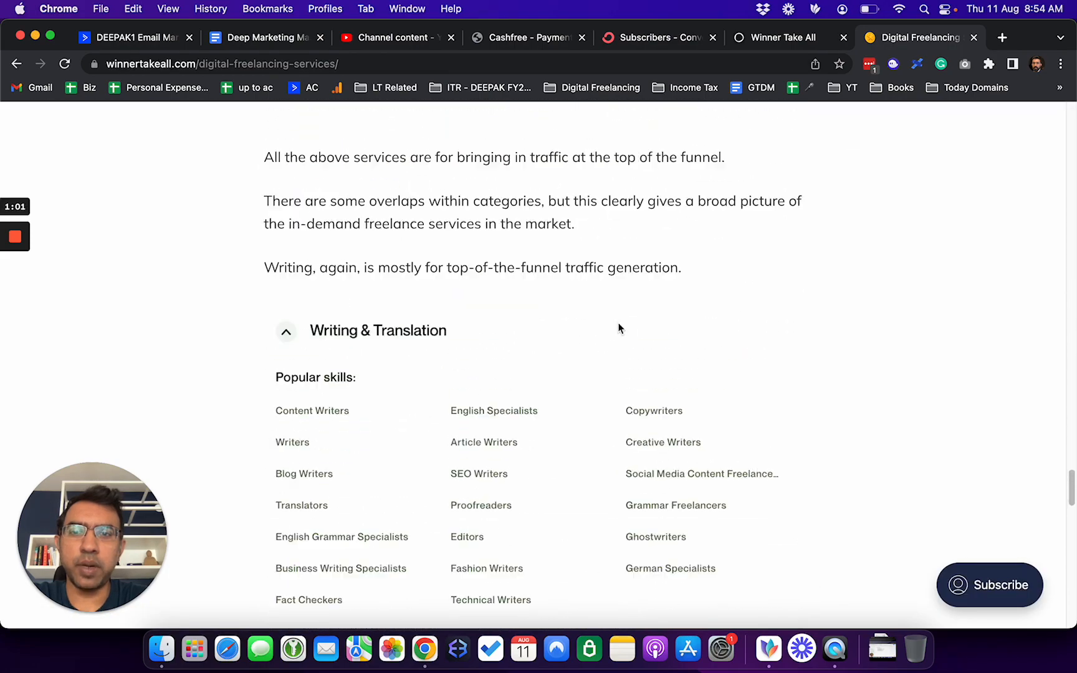
{"action": "scroll", "scroll_direction": "up", "scroll_amount": 3}
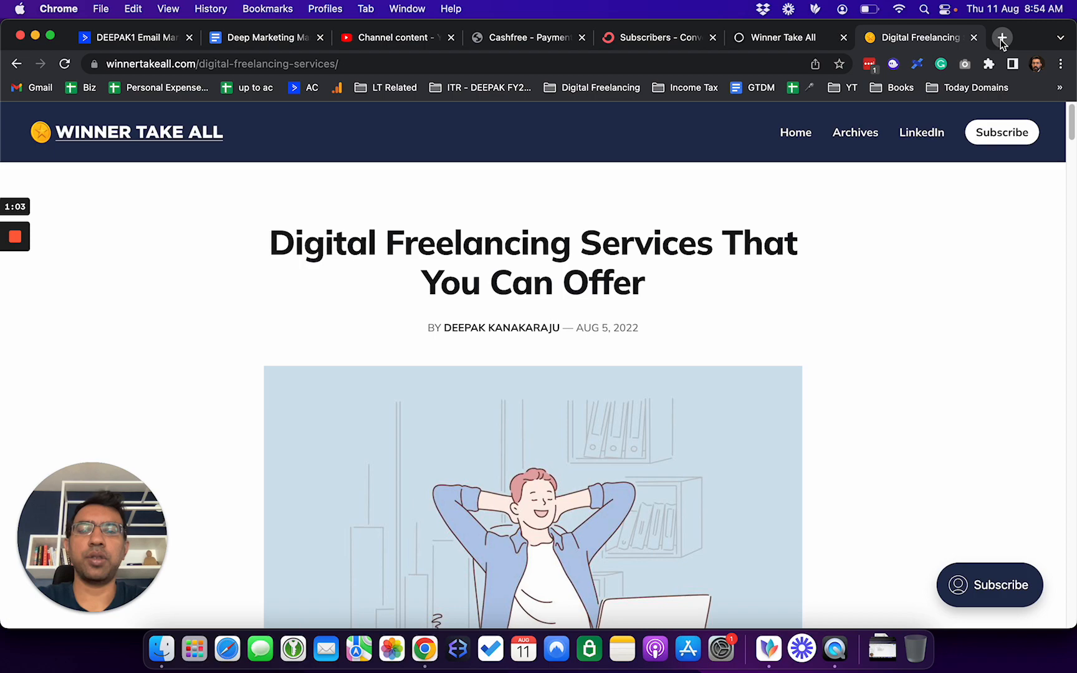
{"action": "left_click", "coordinate": [1001, 38]}
{"action": "type", "text": "gtmetrix.com"}
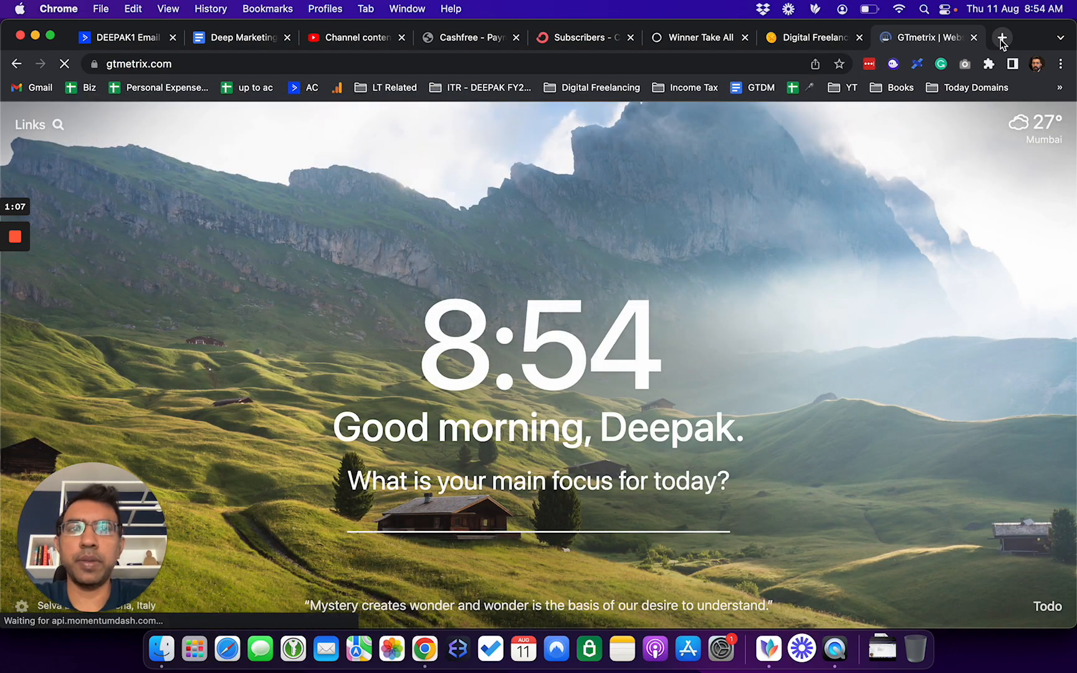
{"action": "left_click", "coordinate": [810, 38]}
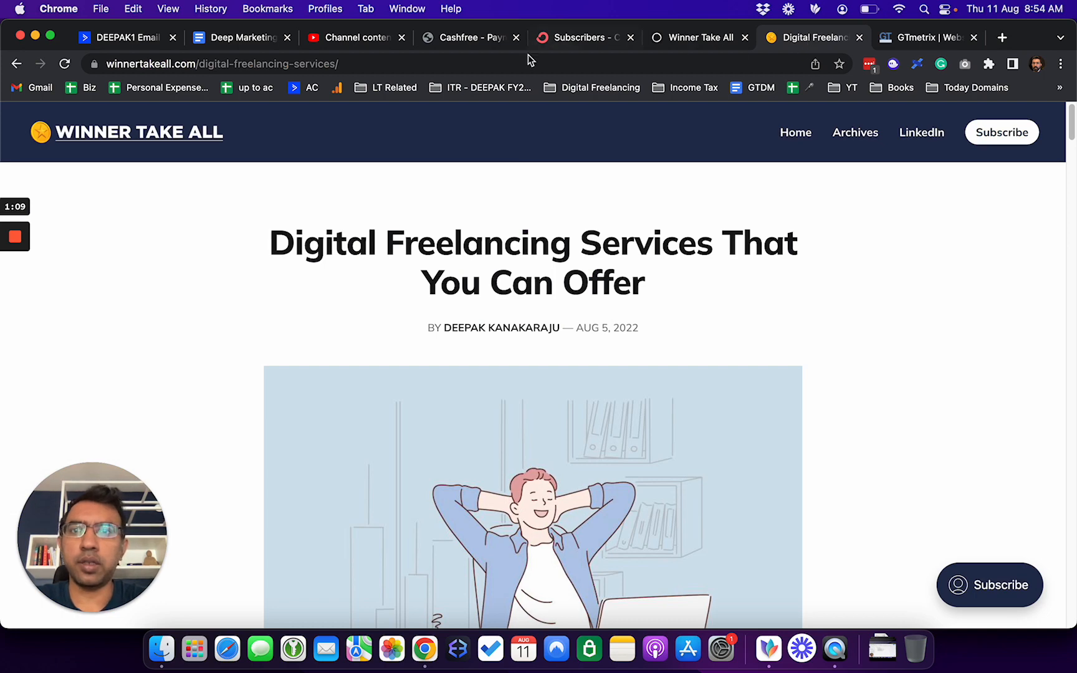
{"action": "left_click", "coordinate": [220, 64]}
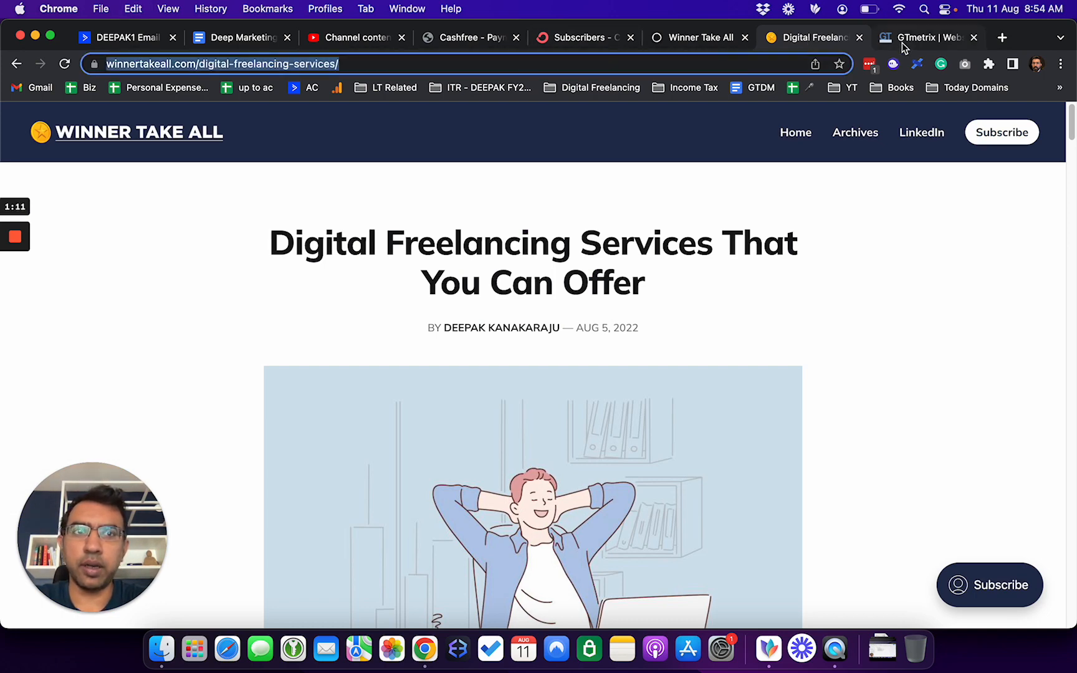
{"action": "left_click", "coordinate": [927, 38]}
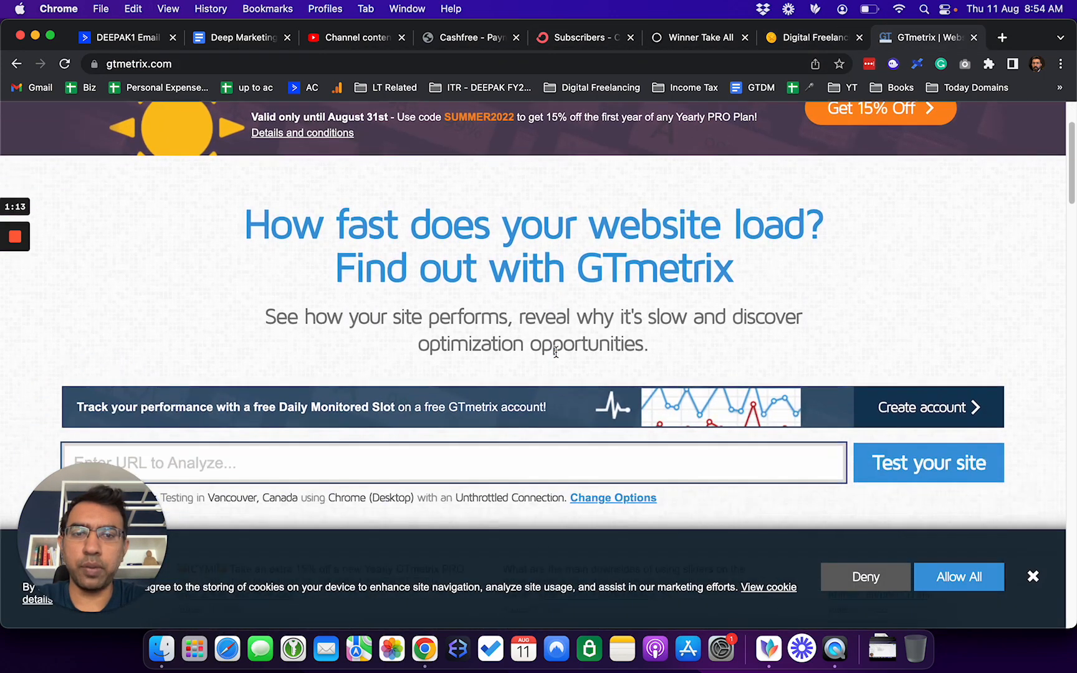
{"action": "type", "text": "https://www.winnertakeall.com/digital-freelancing-services/"}
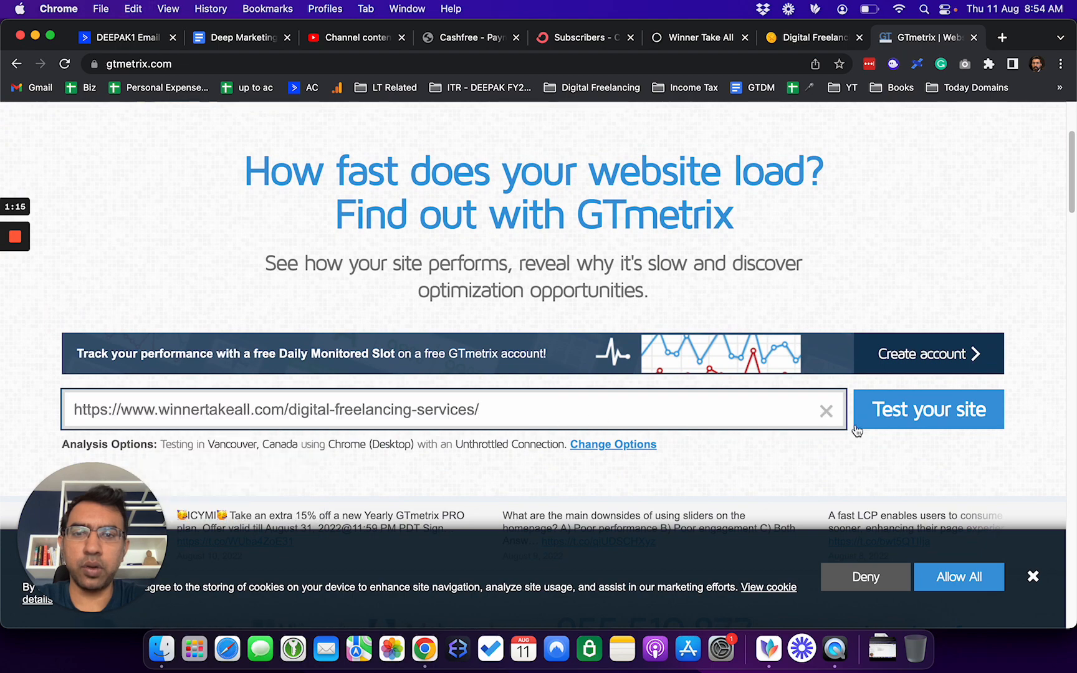
{"action": "left_click", "coordinate": [924, 409]}
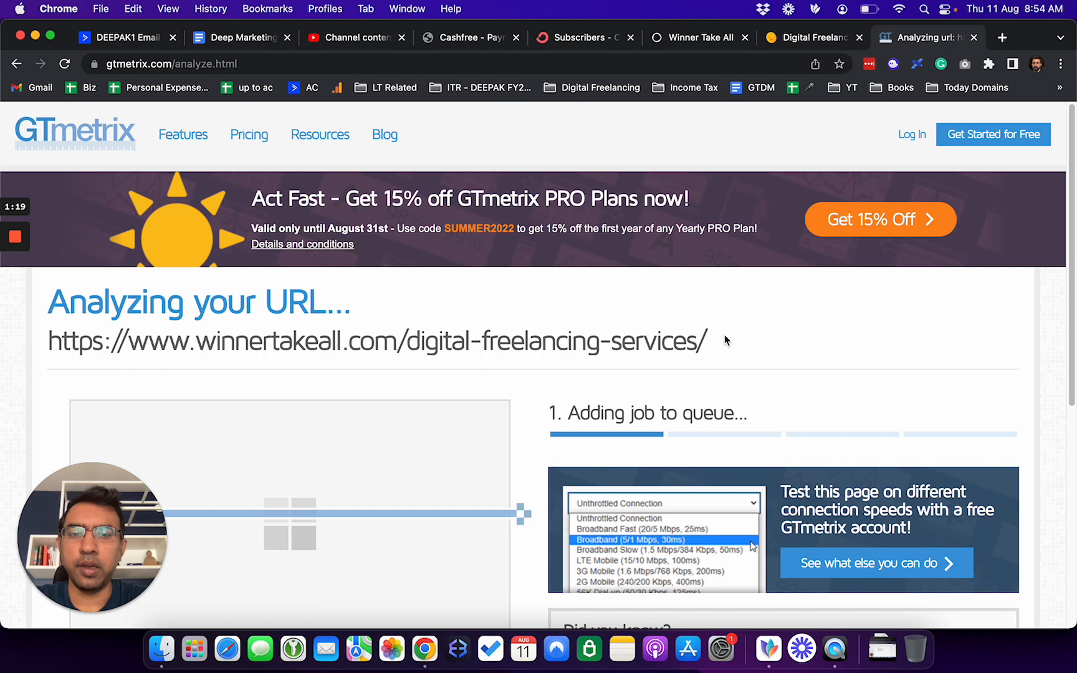
{"action": "scroll", "scroll_direction": "down", "scroll_amount": 3}
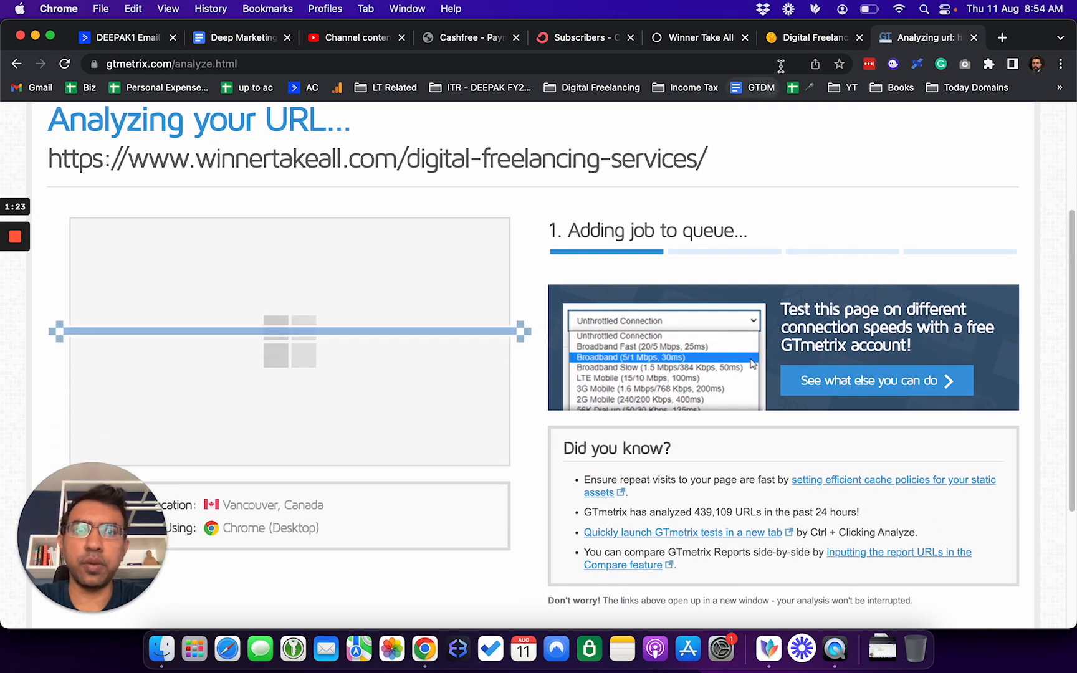
Step: On the article, bring up the member Subscribe popup twice and dismiss it
{"action": "left_click", "coordinate": [810, 38]}
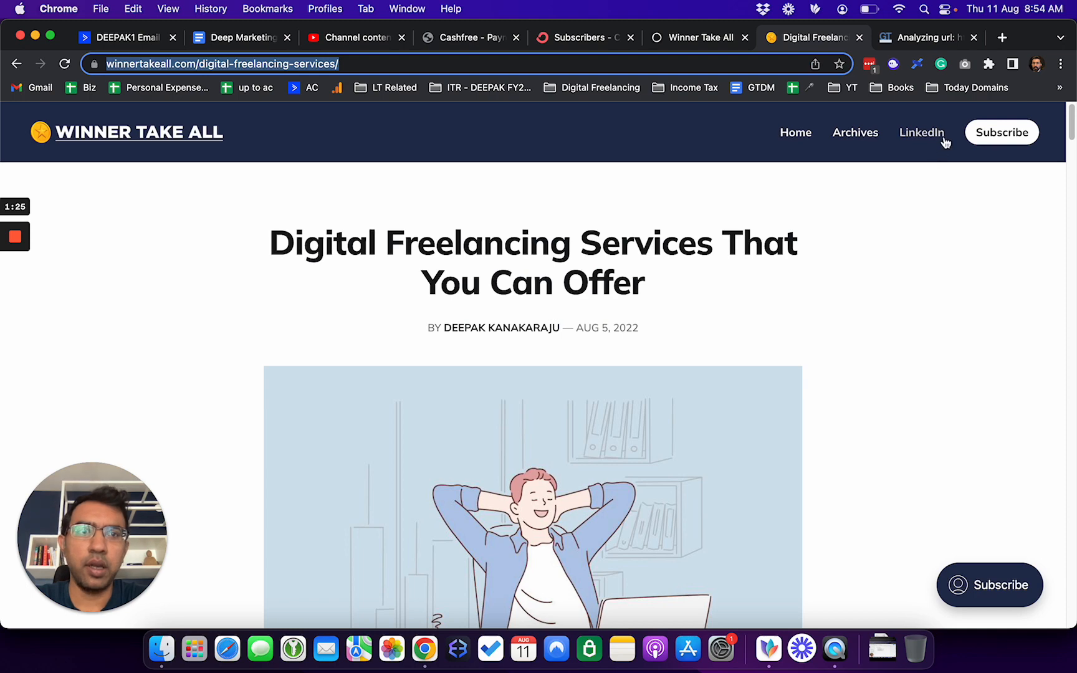
{"action": "left_click", "coordinate": [1001, 132]}
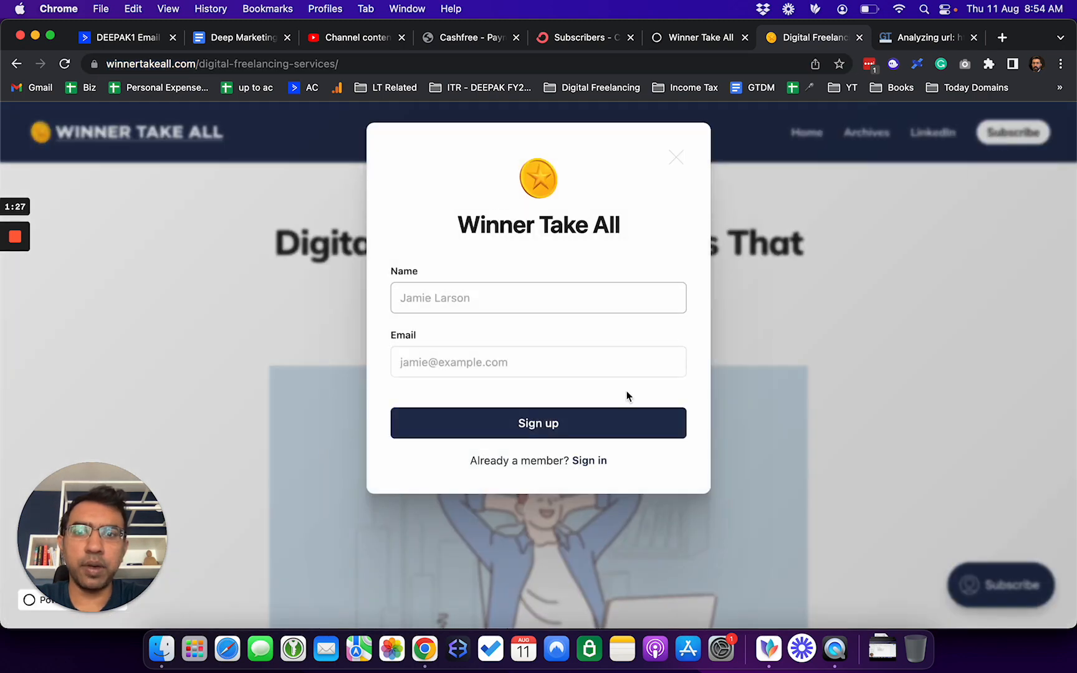
{"action": "mouse_move", "coordinate": [588, 346]}
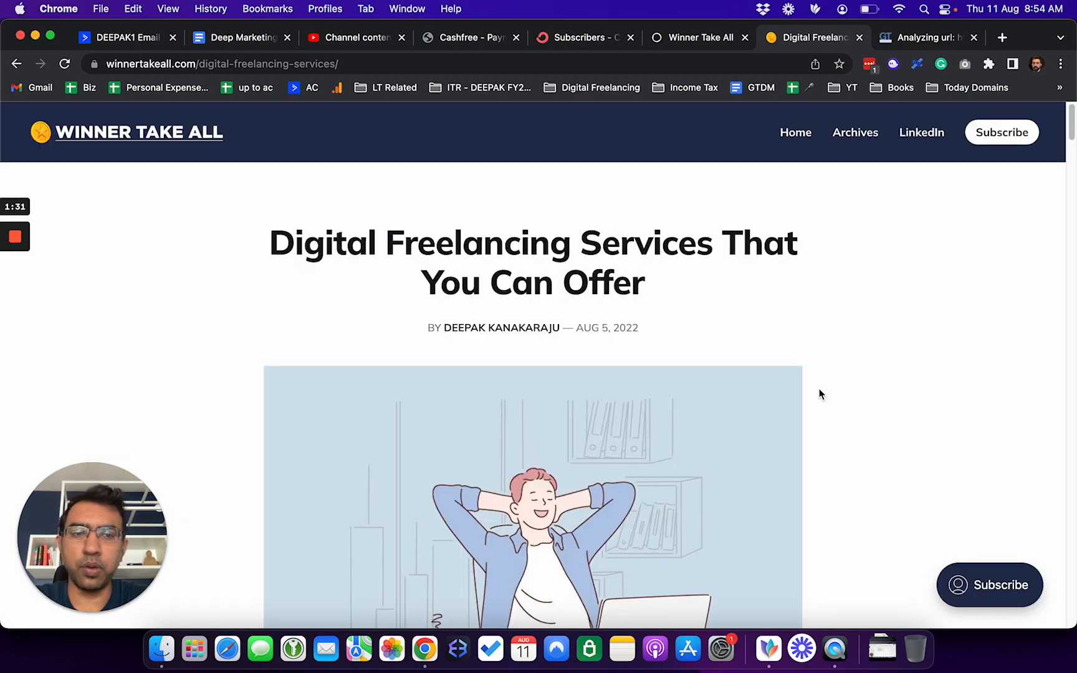
{"action": "left_click", "coordinate": [989, 585]}
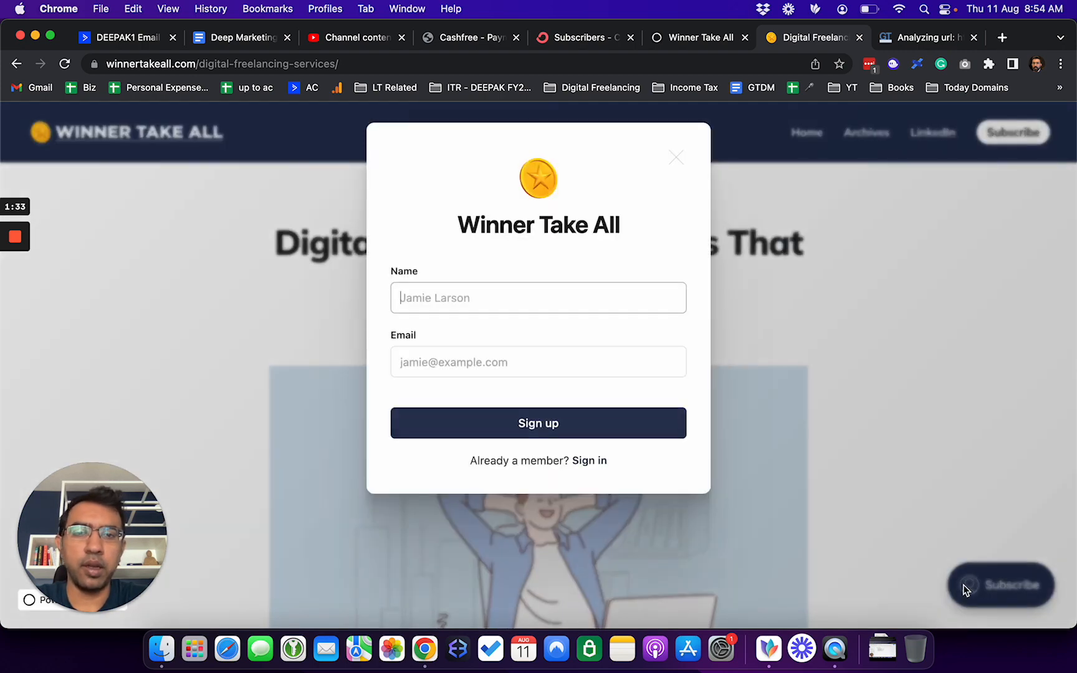
{"action": "left_click", "coordinate": [676, 157]}
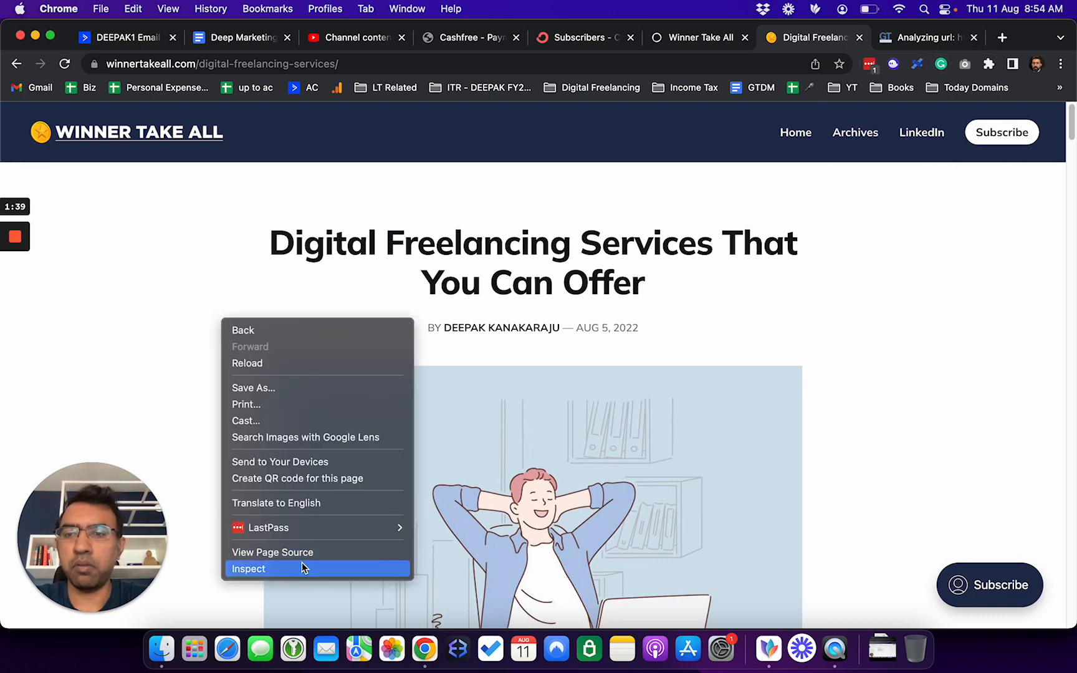
Step: Inspect the article in DevTools at mobile width, then return to the blog's home page
{"action": "left_click", "coordinate": [248, 568]}
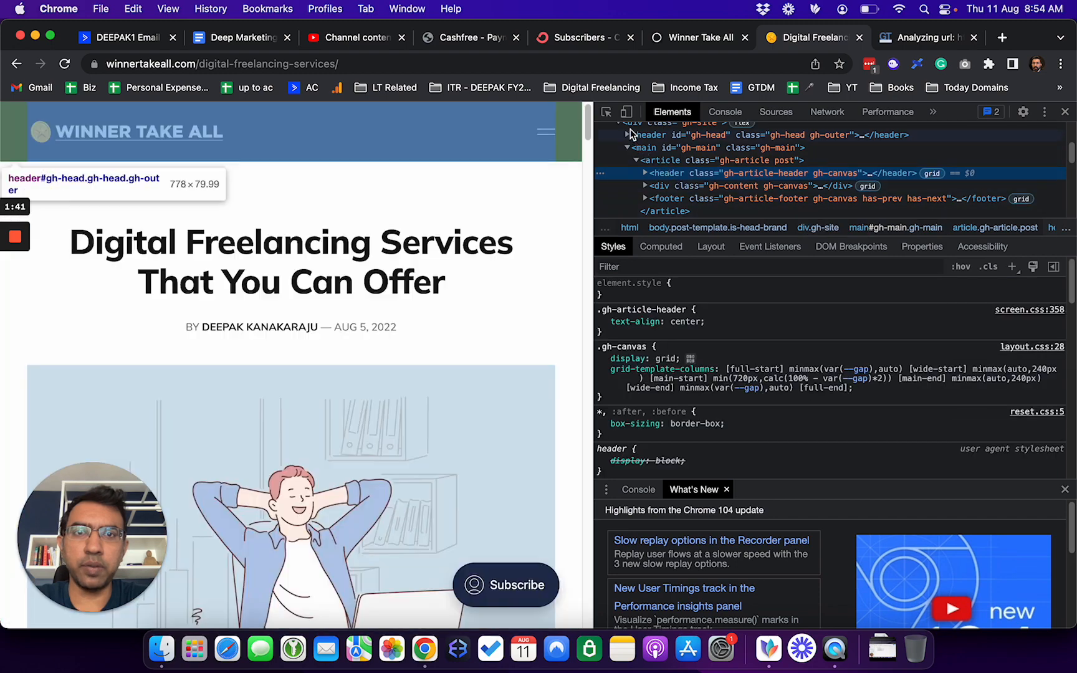
{"action": "left_click", "coordinate": [626, 111]}
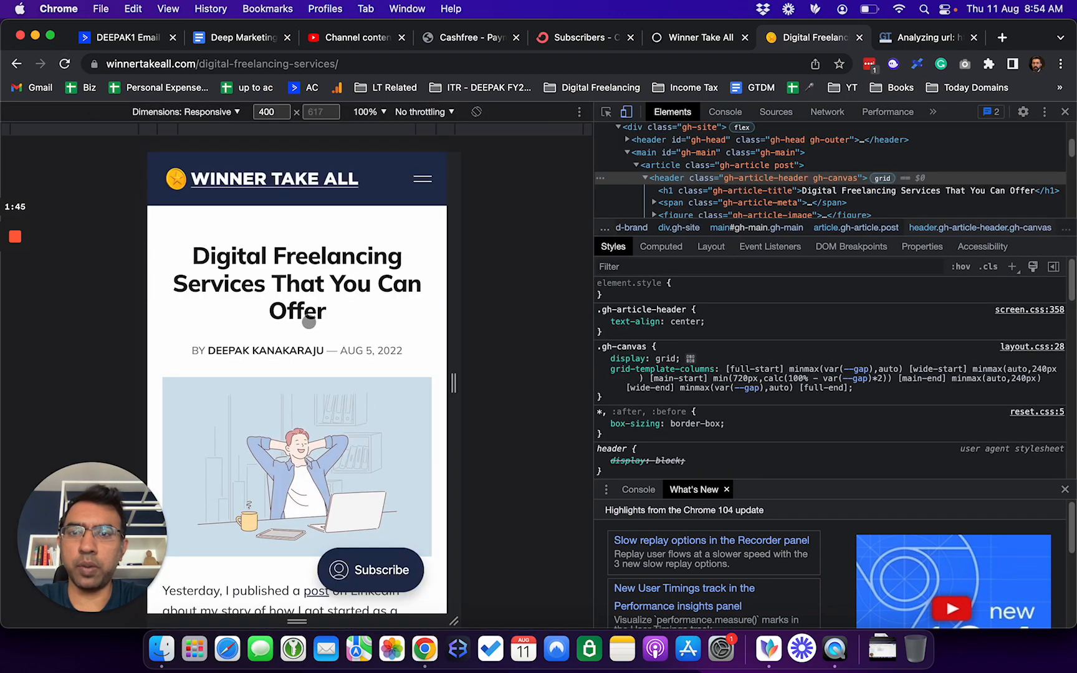
{"action": "scroll", "scroll_direction": "down", "scroll_amount": 3}
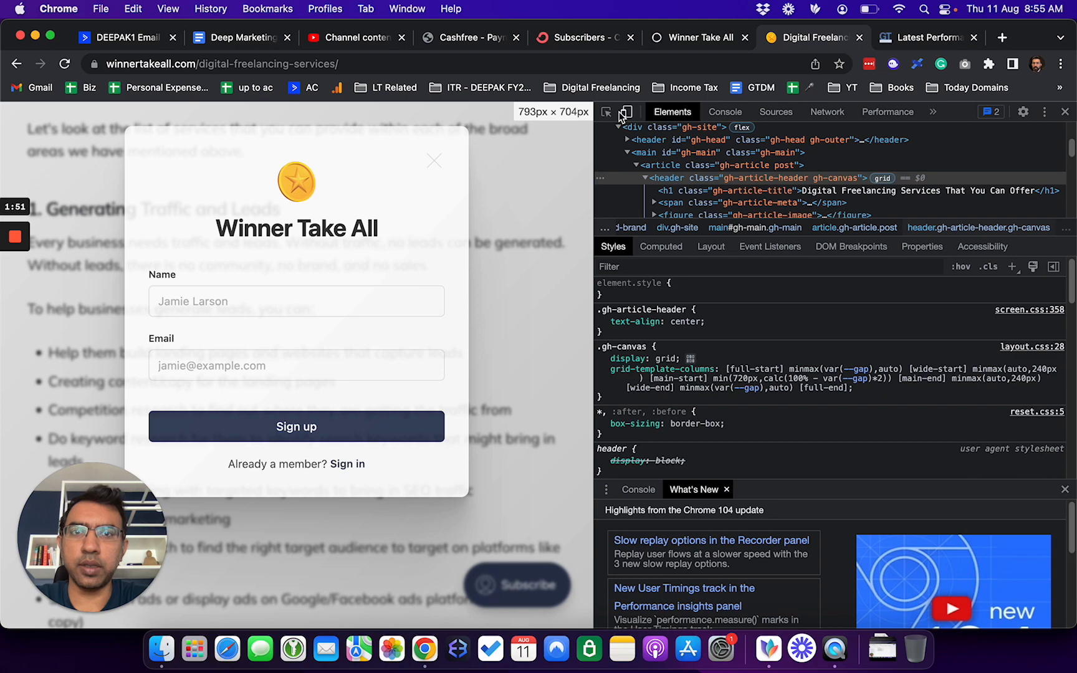
{"action": "left_click", "coordinate": [433, 161]}
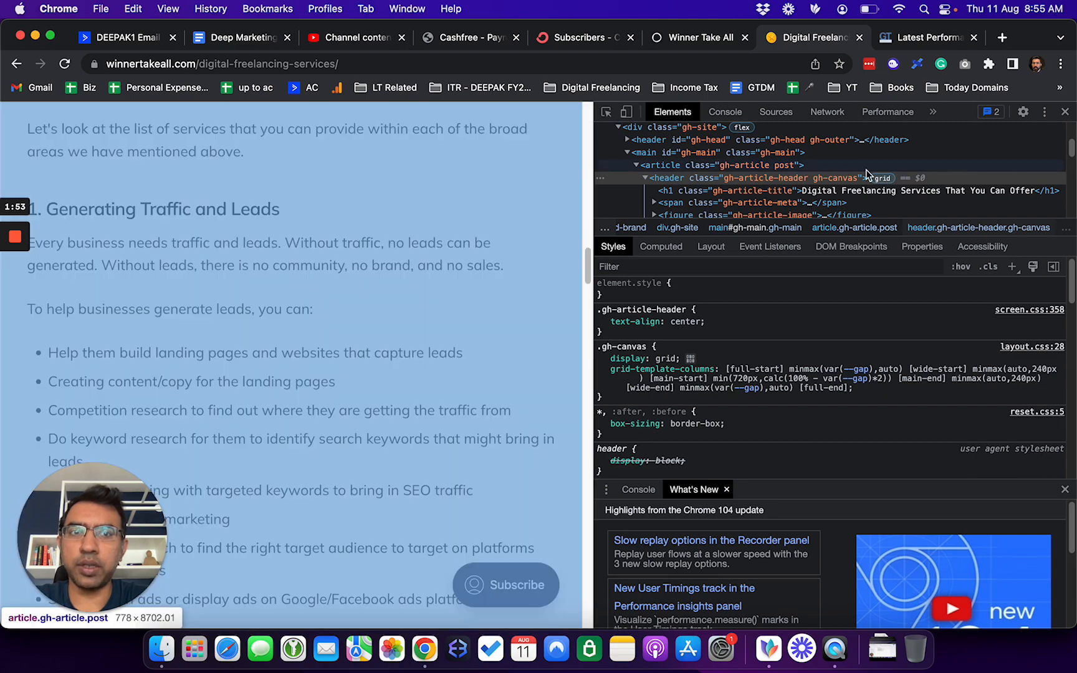
{"action": "left_click", "coordinate": [1064, 111]}
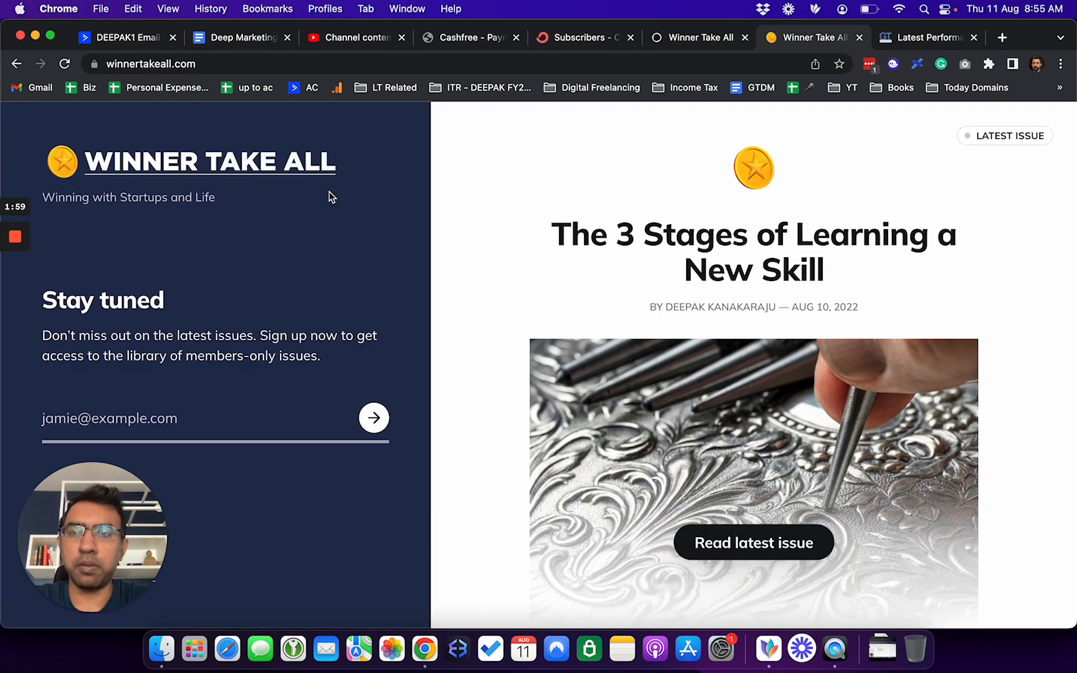
Step: Review the GTmetrix report: grade A, 94% Performance, 100% Structure, 764ms LCP
{"action": "left_click", "coordinate": [698, 38]}
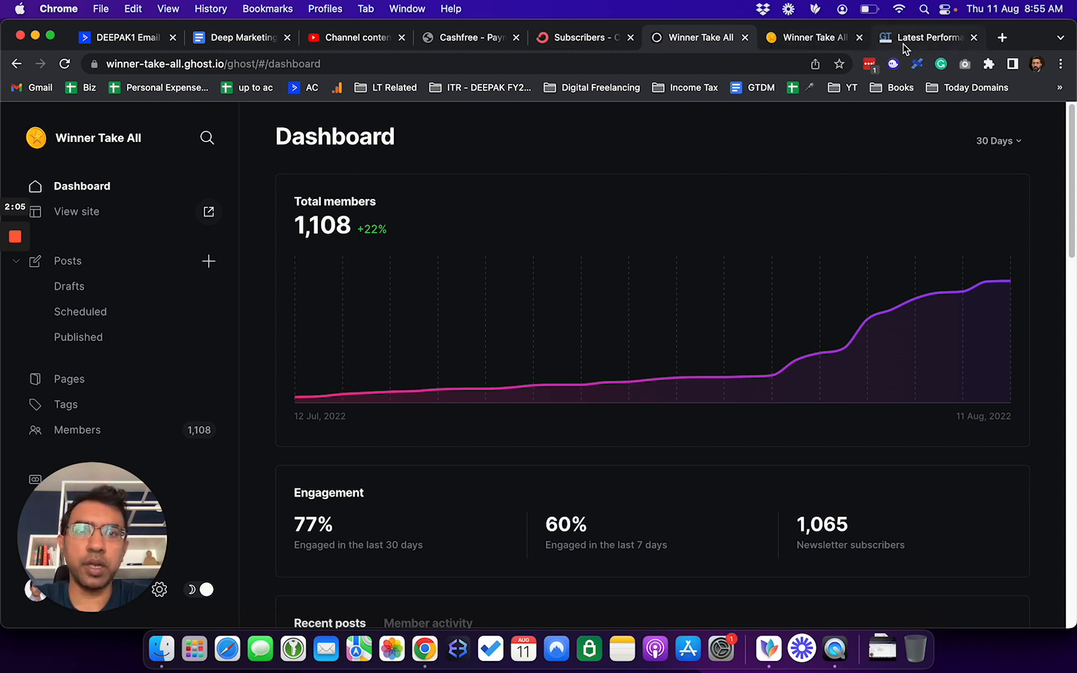
{"action": "left_click", "coordinate": [924, 38]}
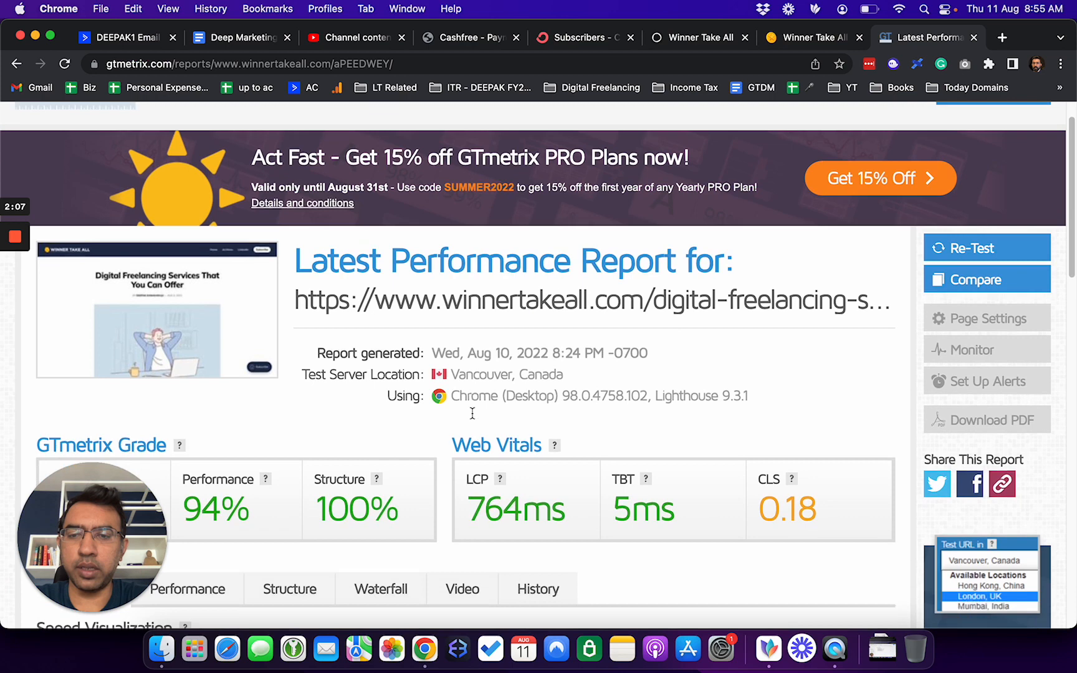
{"action": "scroll", "scroll_direction": "down", "scroll_amount": 3}
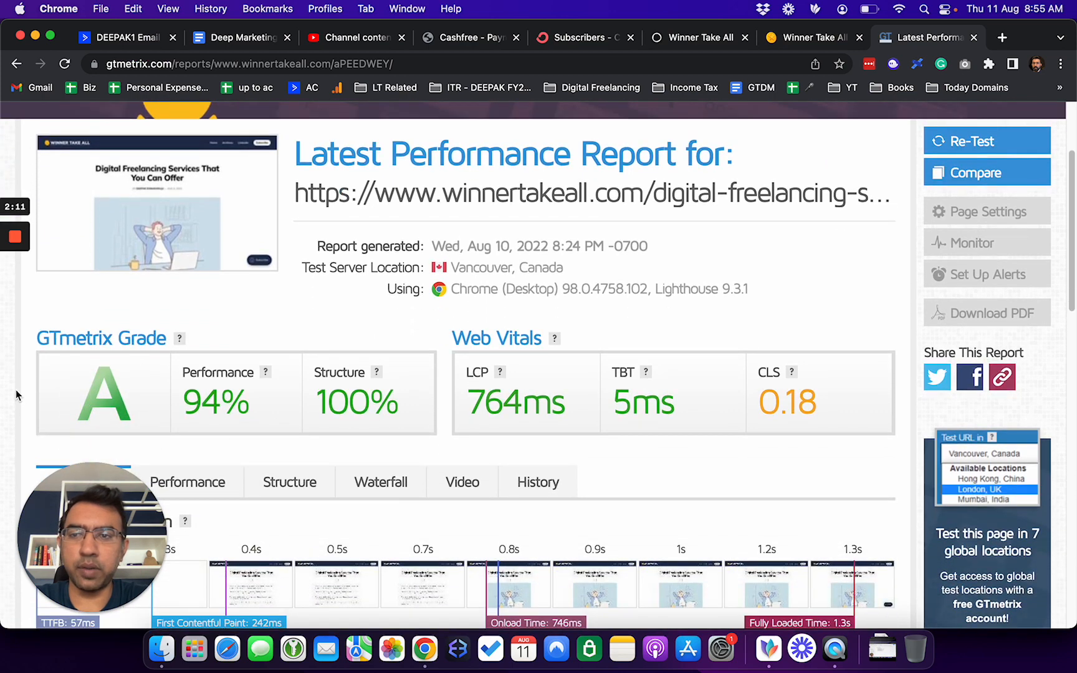
{"action": "scroll", "scroll_direction": "down", "scroll_amount": 3}
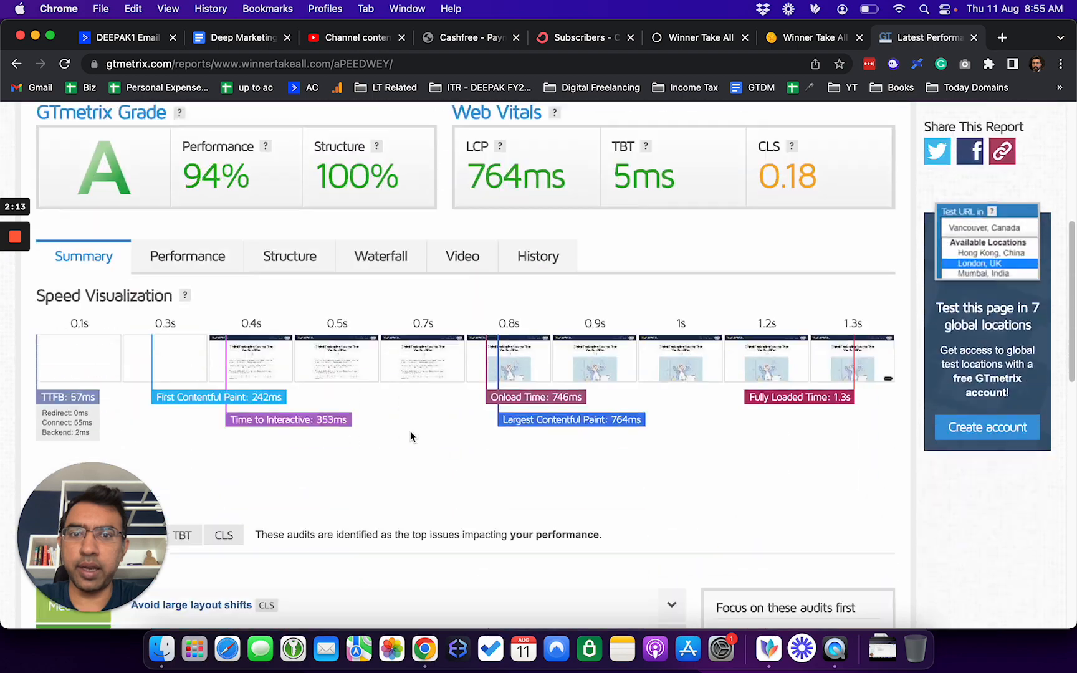
{"action": "scroll", "scroll_direction": "down", "scroll_amount": 3}
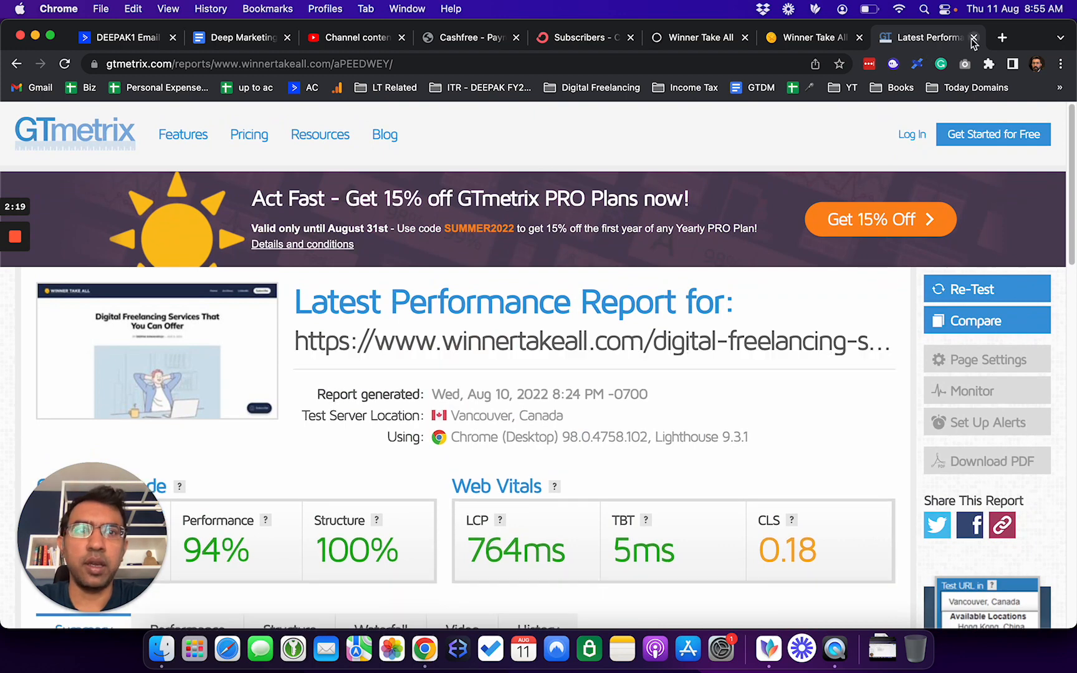
Step: Close GTmetrix and list Winner Take All's published posts with sends and open rates
{"action": "left_click", "coordinate": [776, 37]}
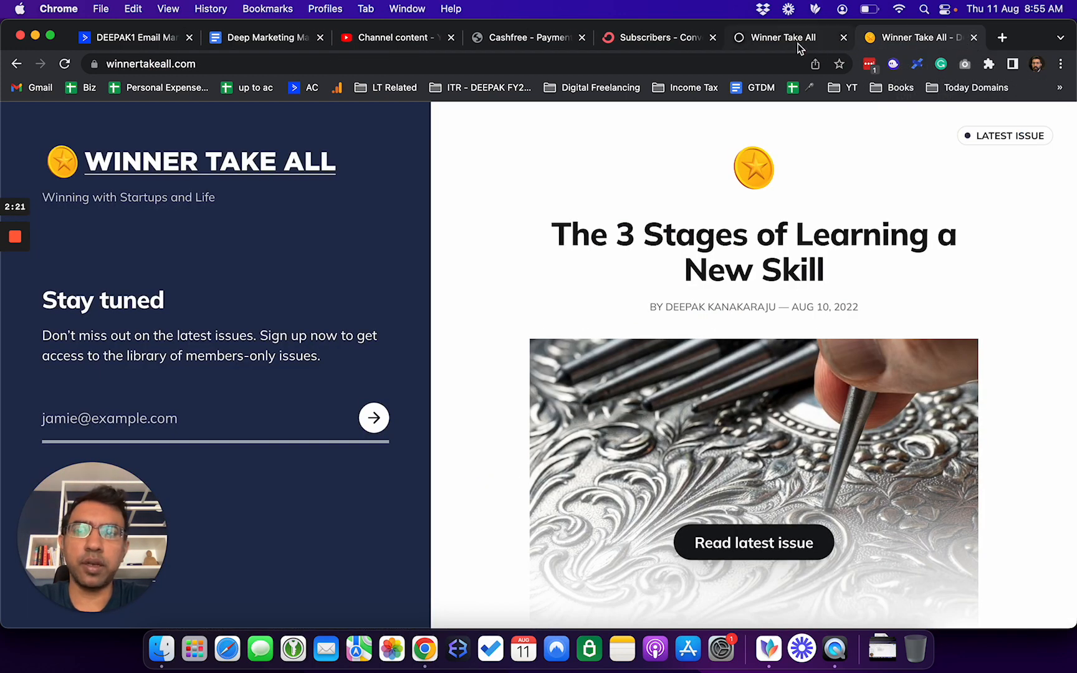
{"action": "left_click", "coordinate": [779, 37]}
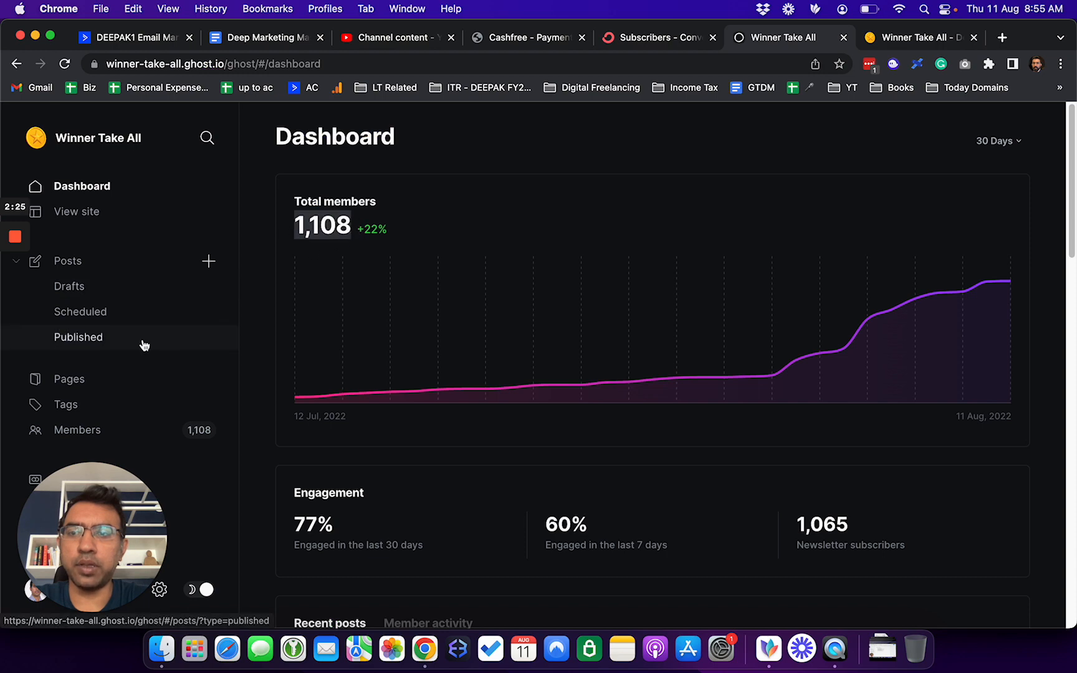
{"action": "left_click", "coordinate": [78, 336]}
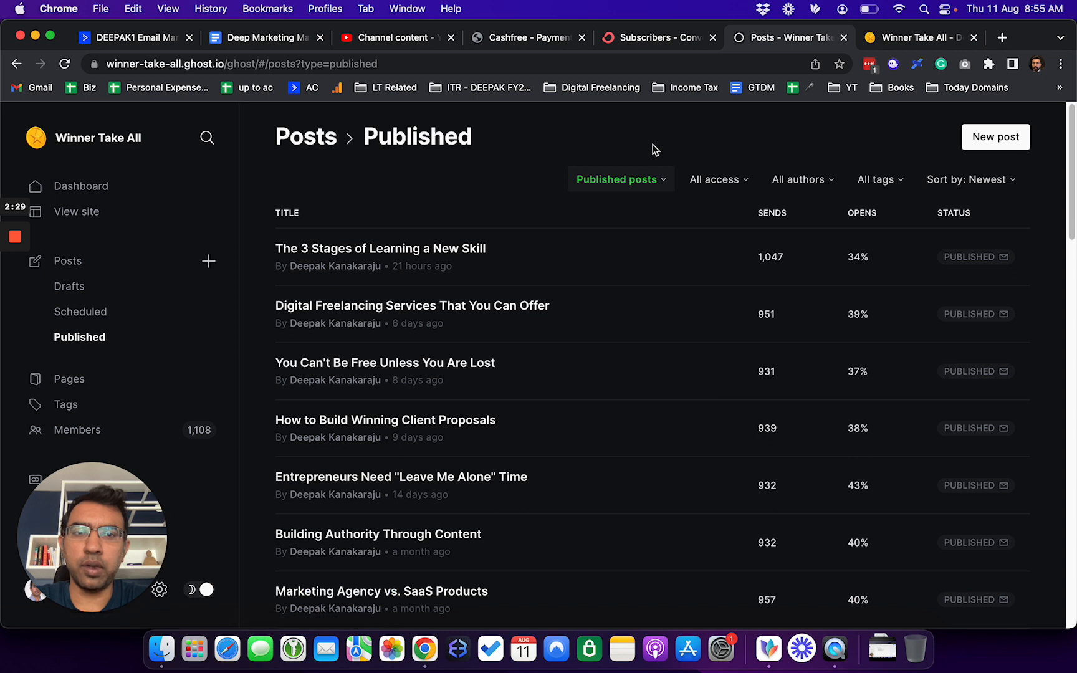
{"action": "mouse_move", "coordinate": [914, 118]}
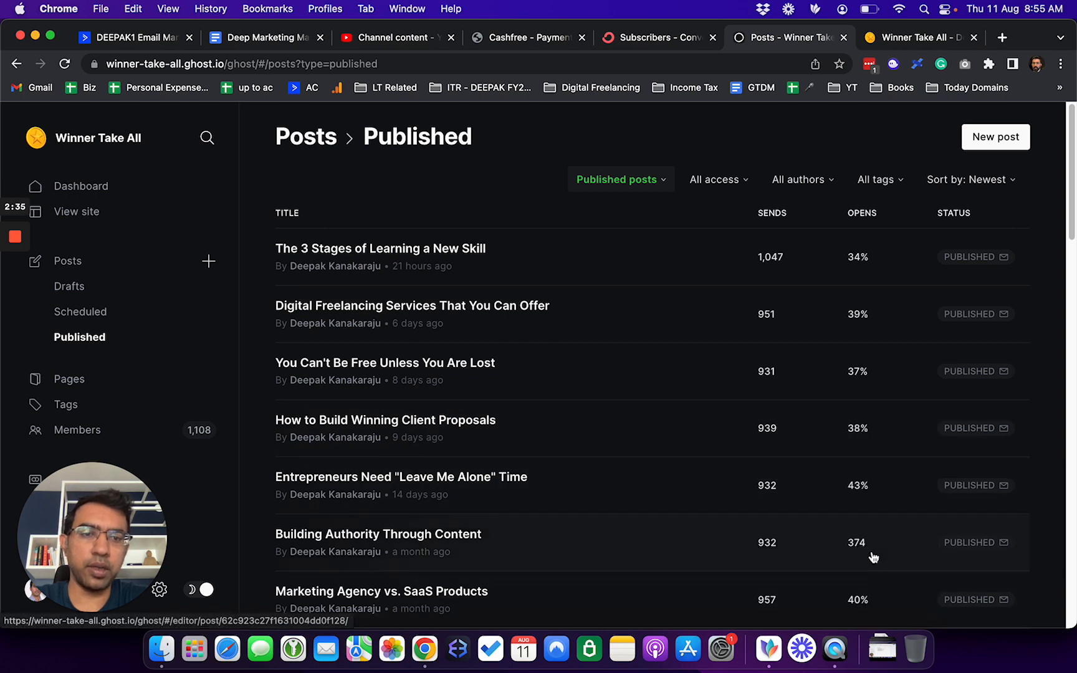
{"action": "mouse_move", "coordinate": [890, 127]}
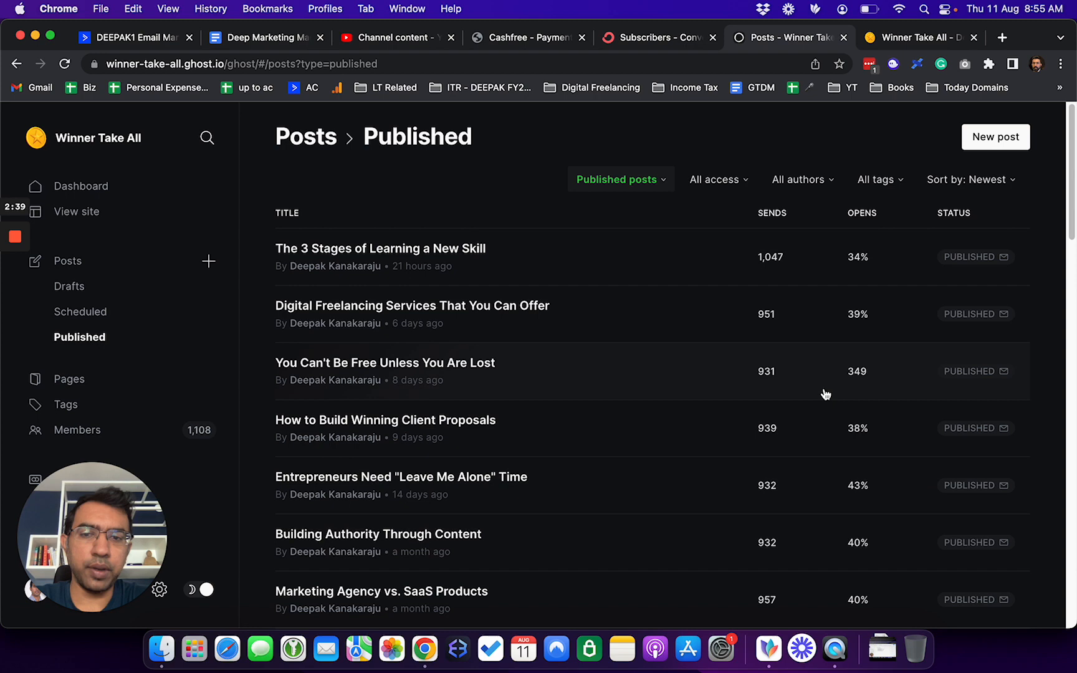
{"action": "scroll", "scroll_direction": "down", "scroll_amount": 3}
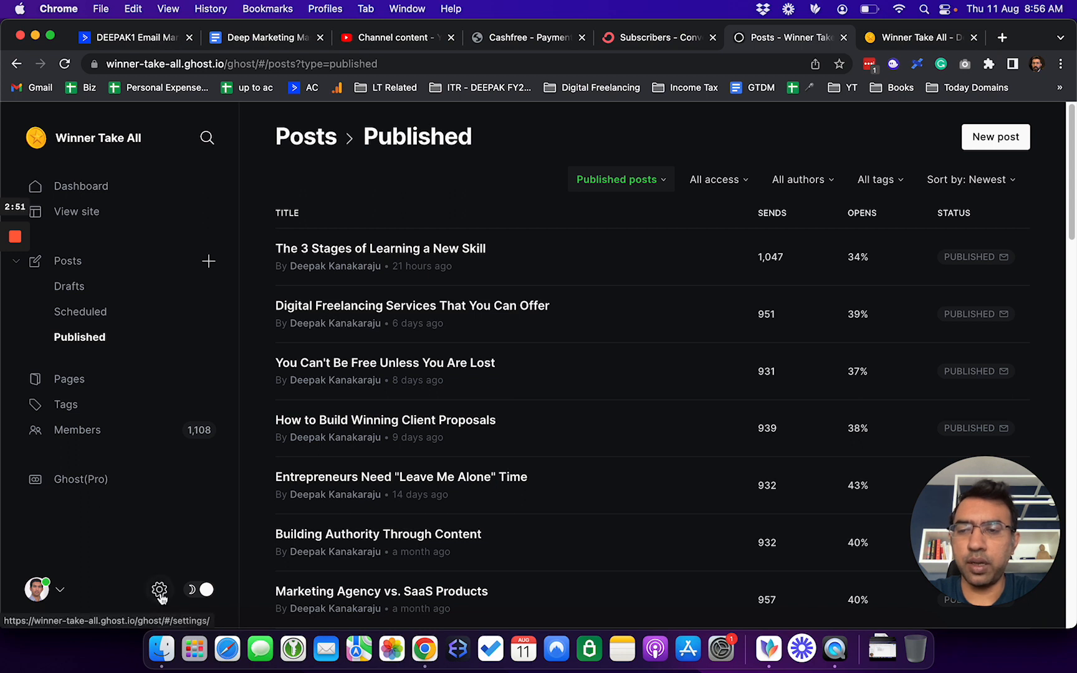
Step: Browse the admin Settings groups: website, members and advanced
{"action": "left_click", "coordinate": [158, 589]}
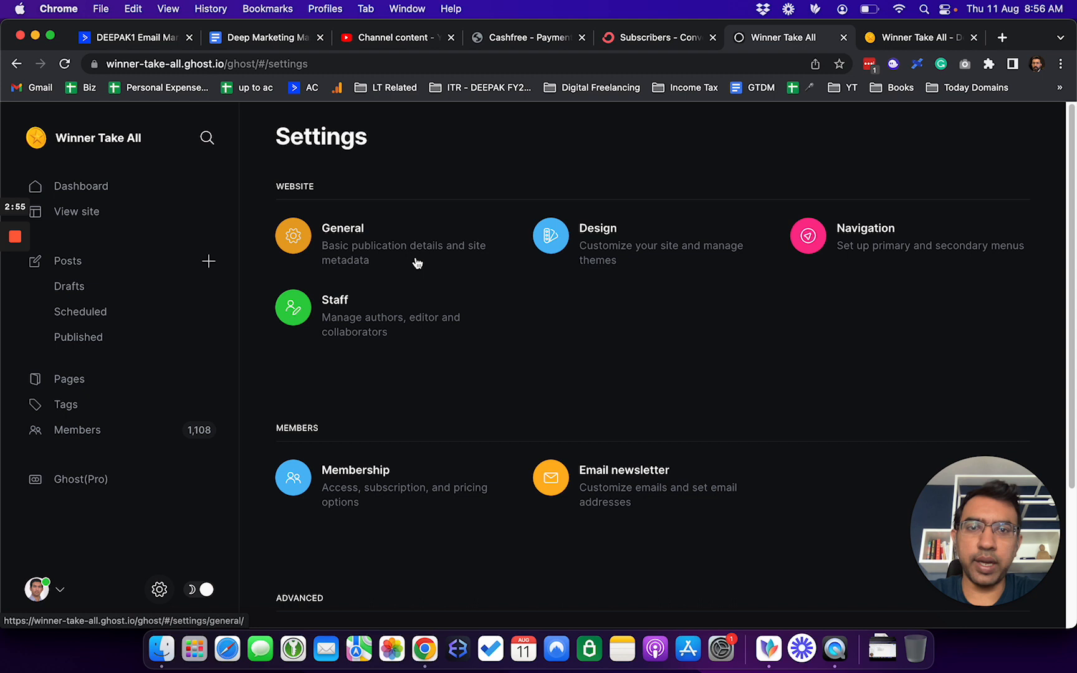
{"action": "scroll", "scroll_direction": "down", "scroll_amount": 3}
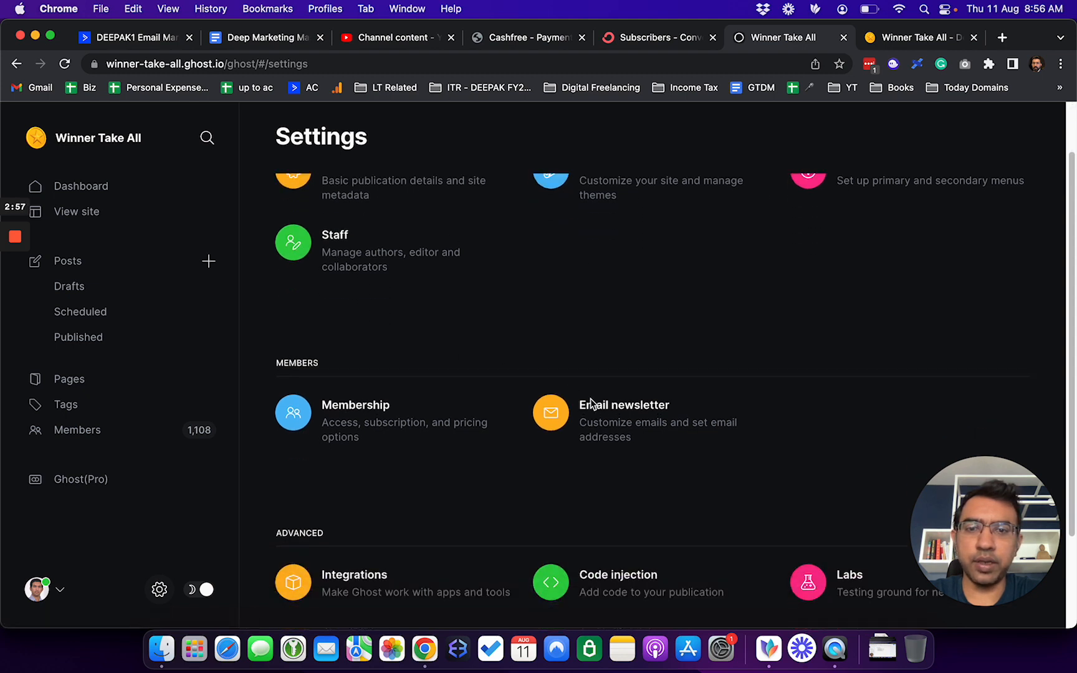
{"action": "scroll", "scroll_direction": "down", "scroll_amount": 3}
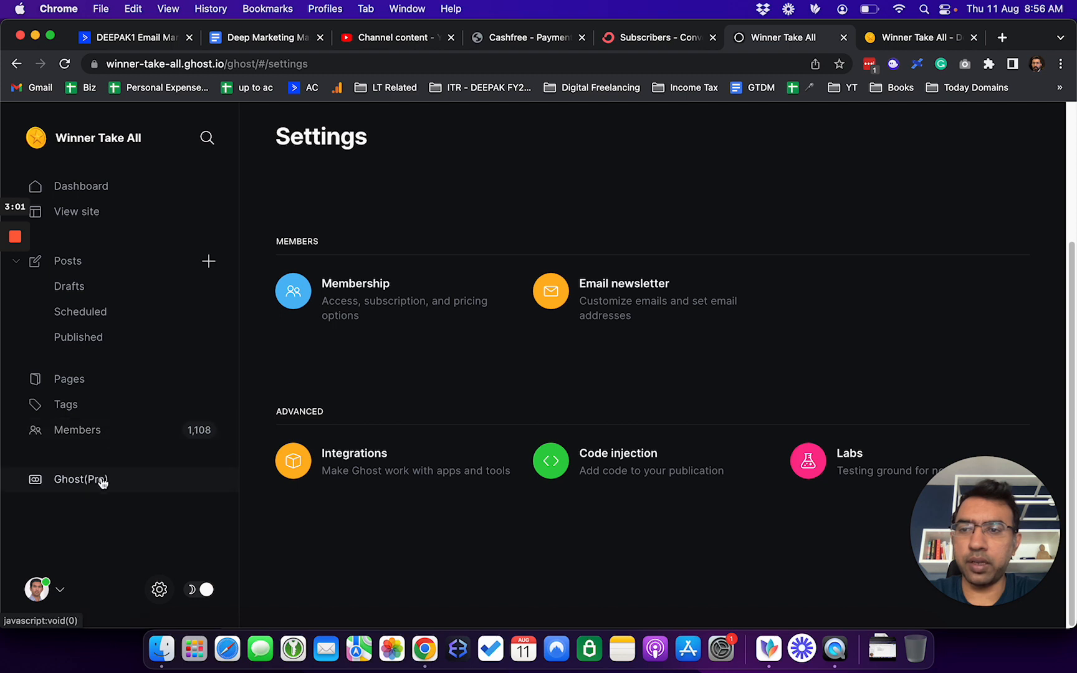
Step: Review the Ghost(Pro) Creator (Yearly) billing plan, then return to the Dashboard
{"action": "left_click", "coordinate": [79, 478]}
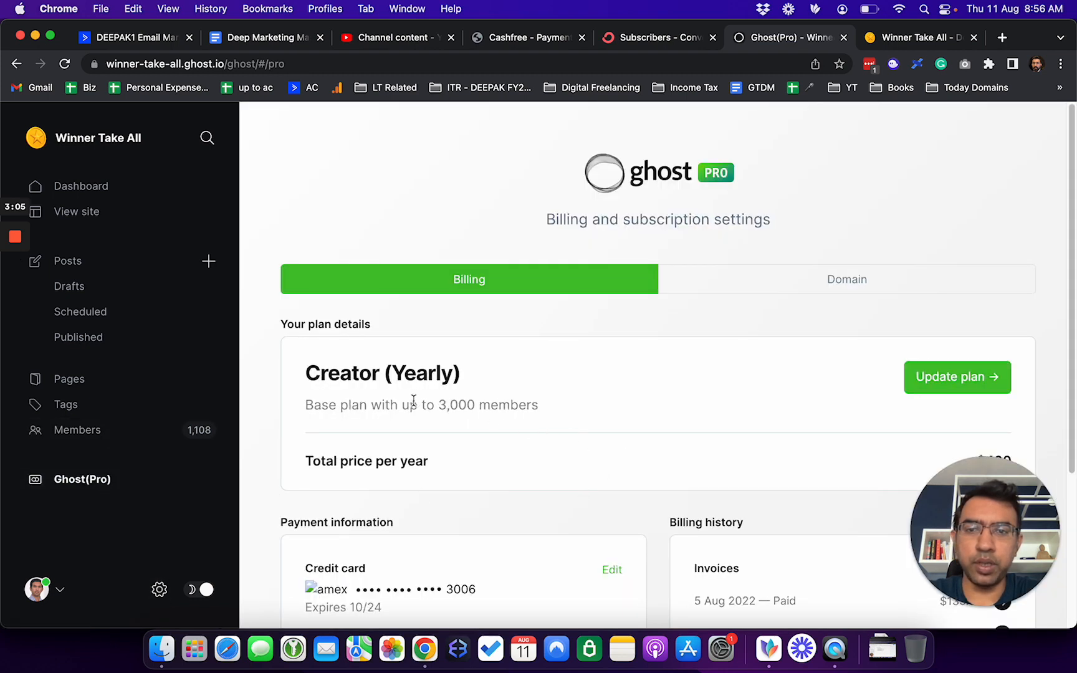
{"action": "mouse_move", "coordinate": [553, 419]}
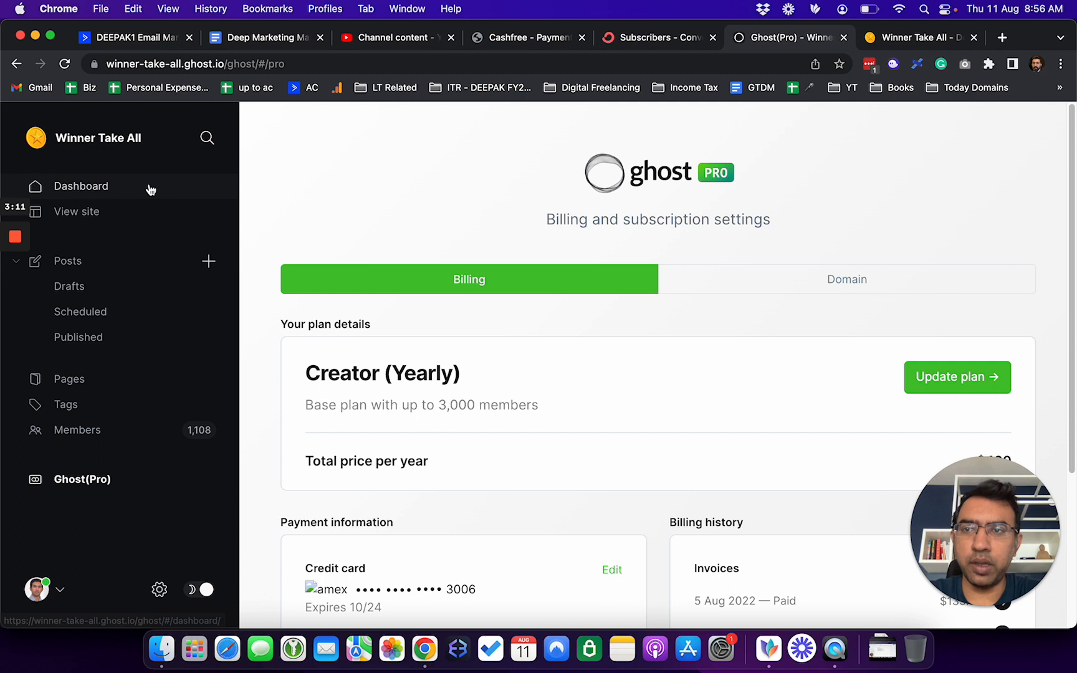
{"action": "mouse_move", "coordinate": [150, 186]}
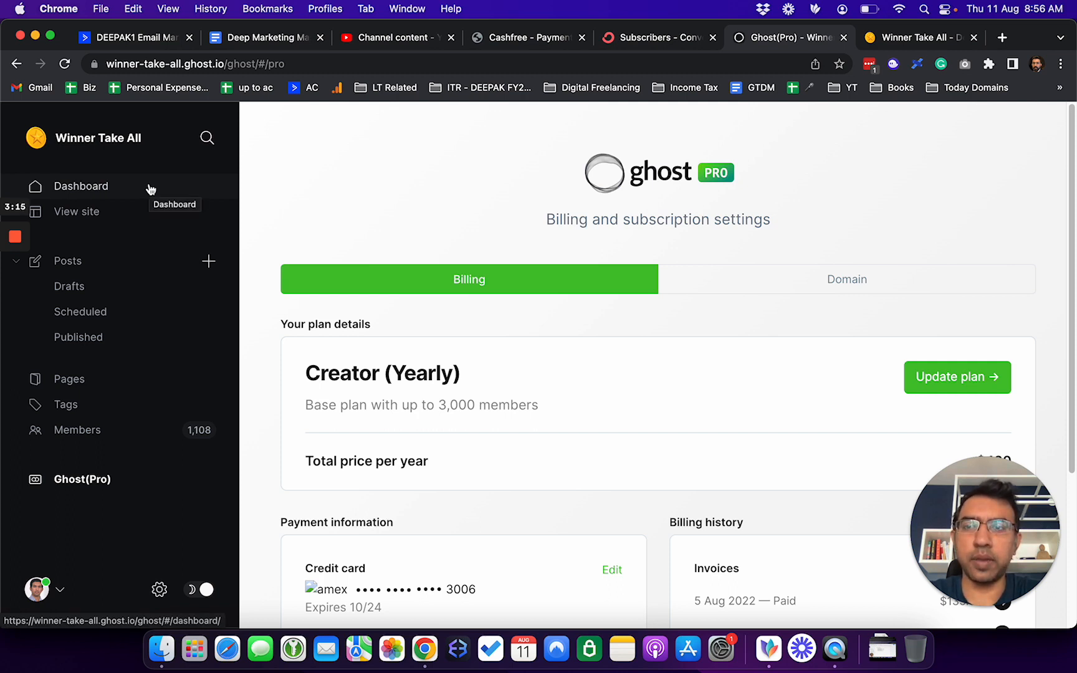
{"action": "left_click", "coordinate": [81, 185]}
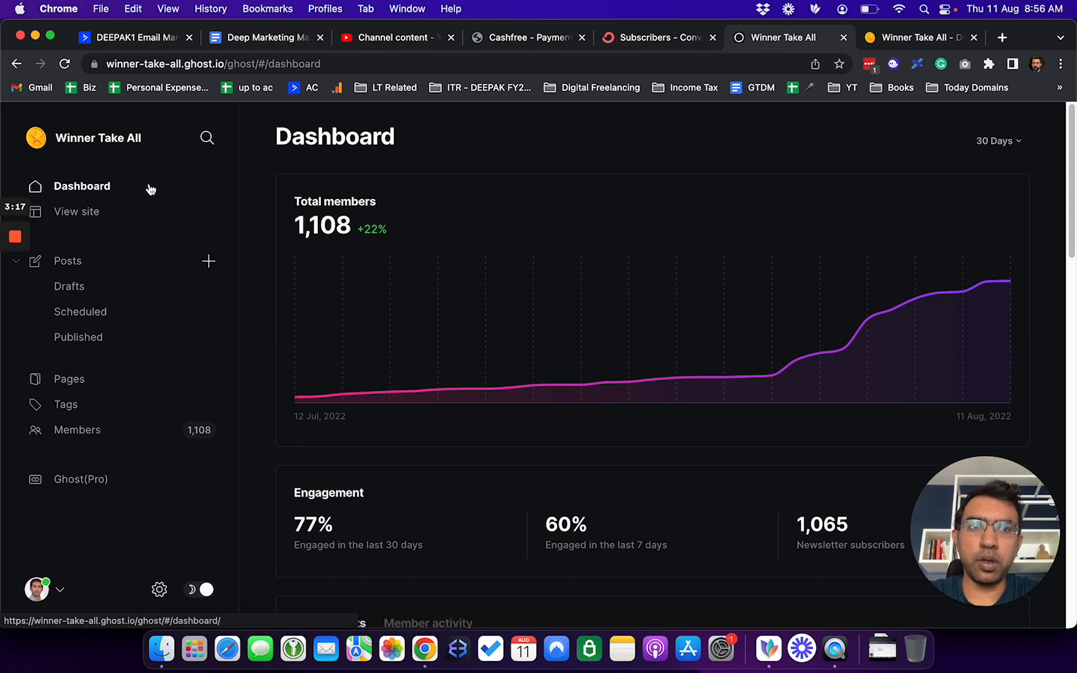
{"action": "mouse_move", "coordinate": [268, 238]}
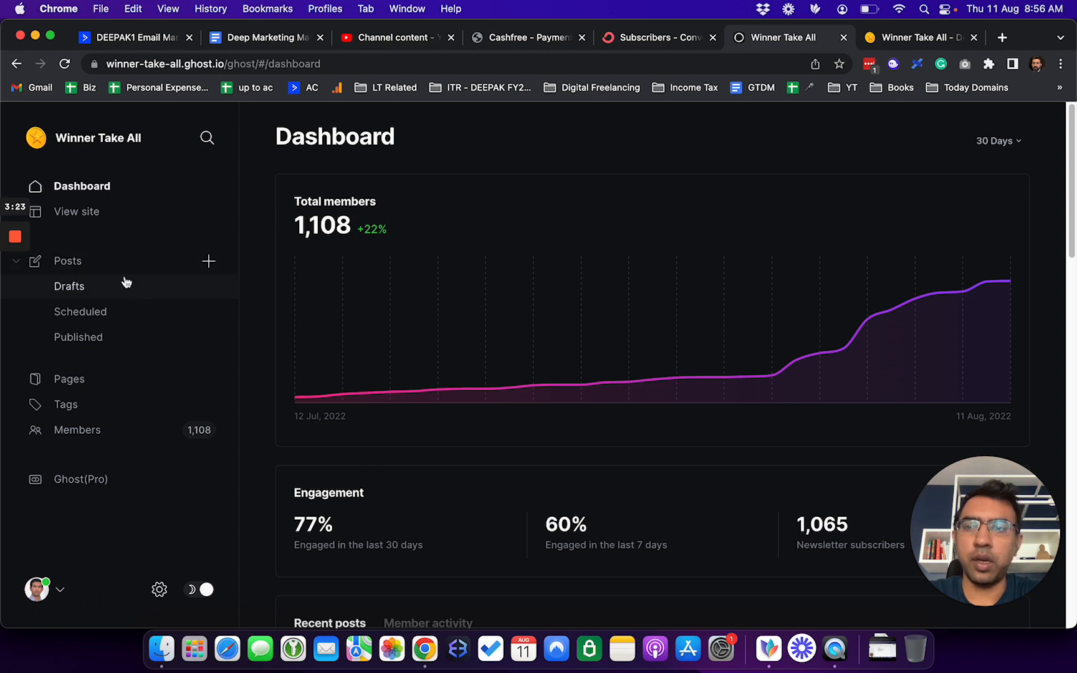
{"action": "mouse_move", "coordinate": [114, 269]}
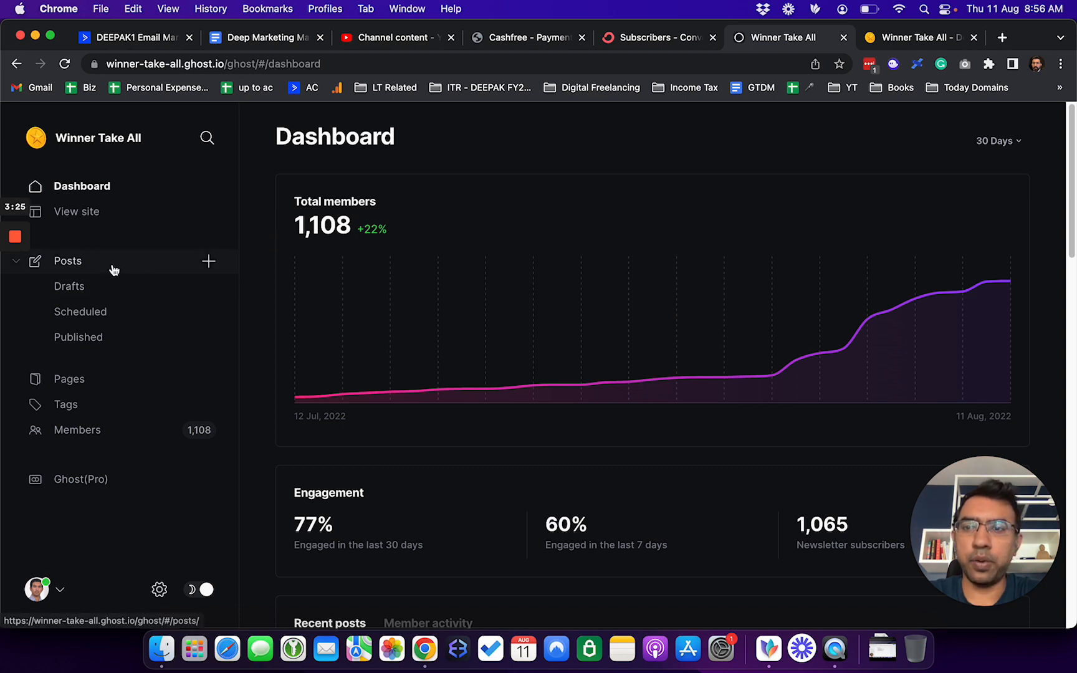
Step: Create a new draft post titled 'Test' with body text 'test'
{"action": "left_click", "coordinate": [69, 261]}
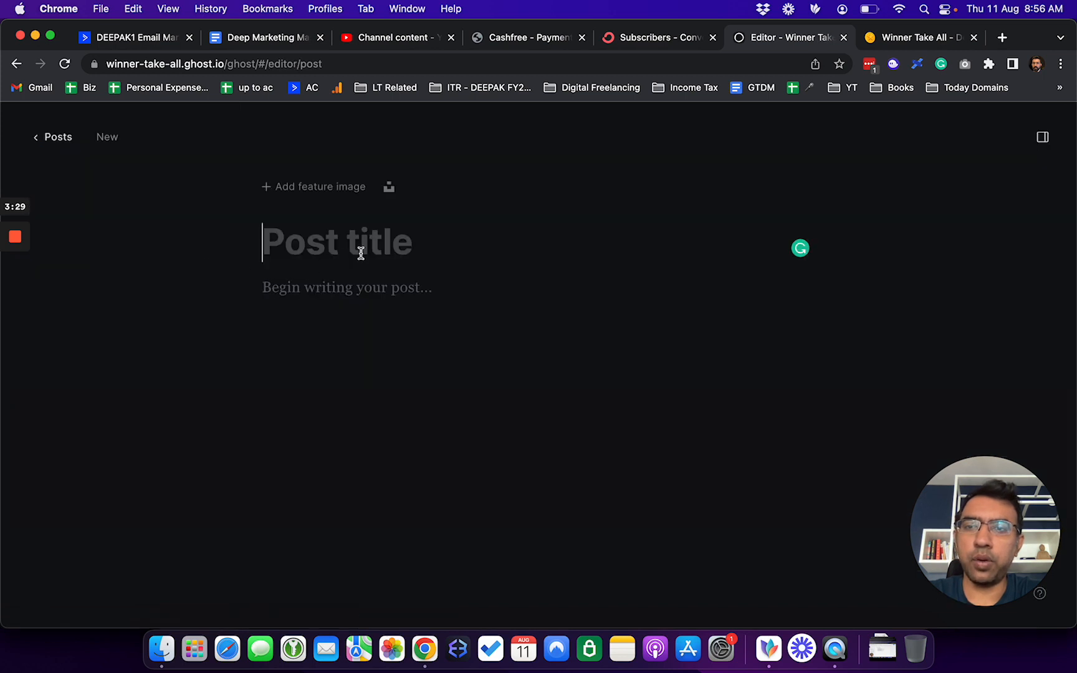
{"action": "type", "text": "T"}
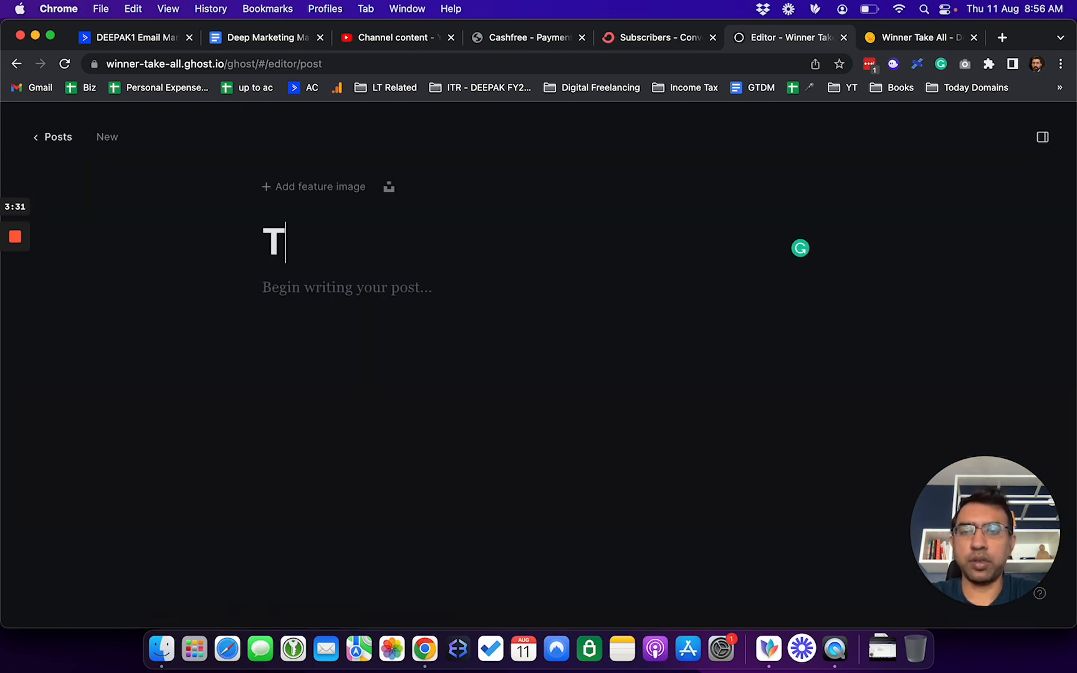
{"action": "type", "text": "est"}
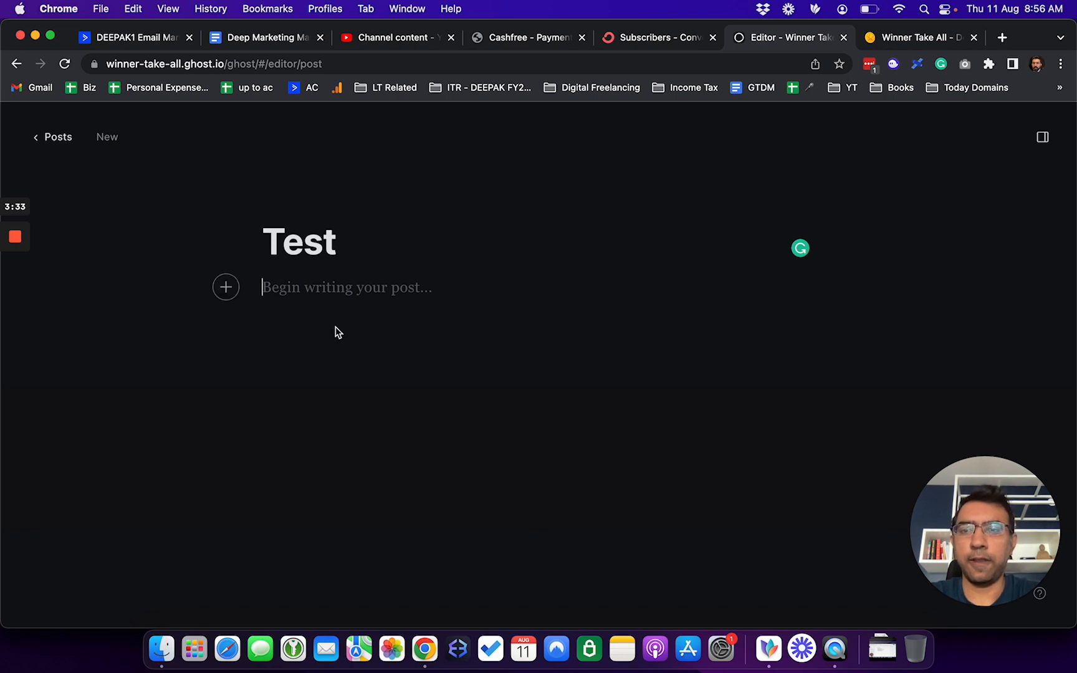
{"action": "type", "text": "test"}
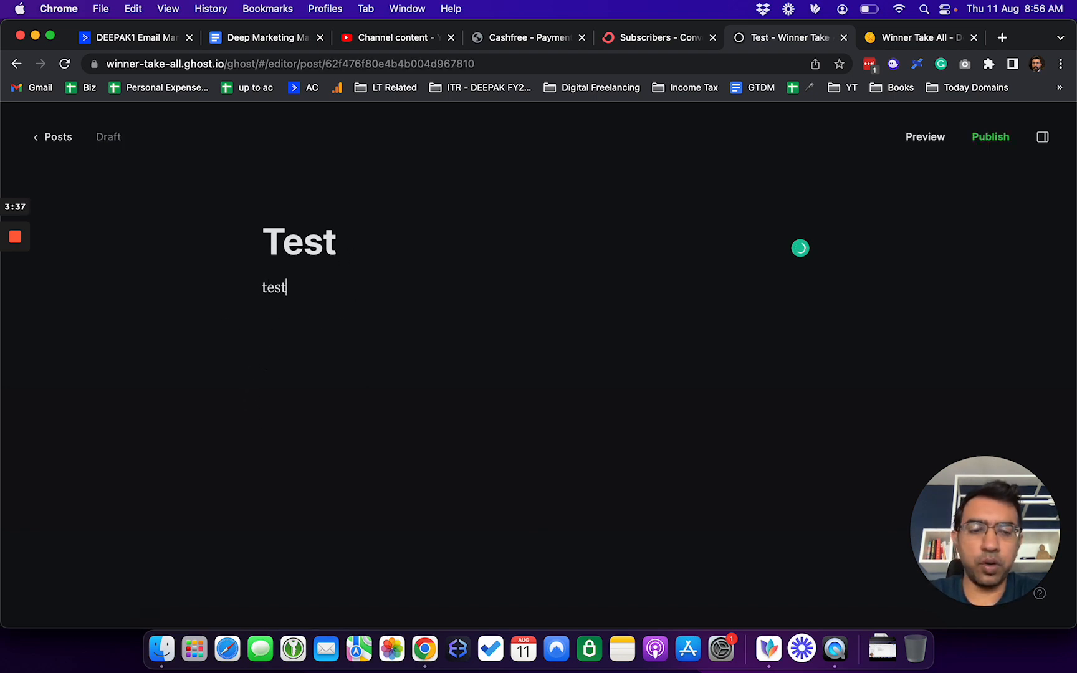
{"action": "left_click", "coordinate": [226, 334]}
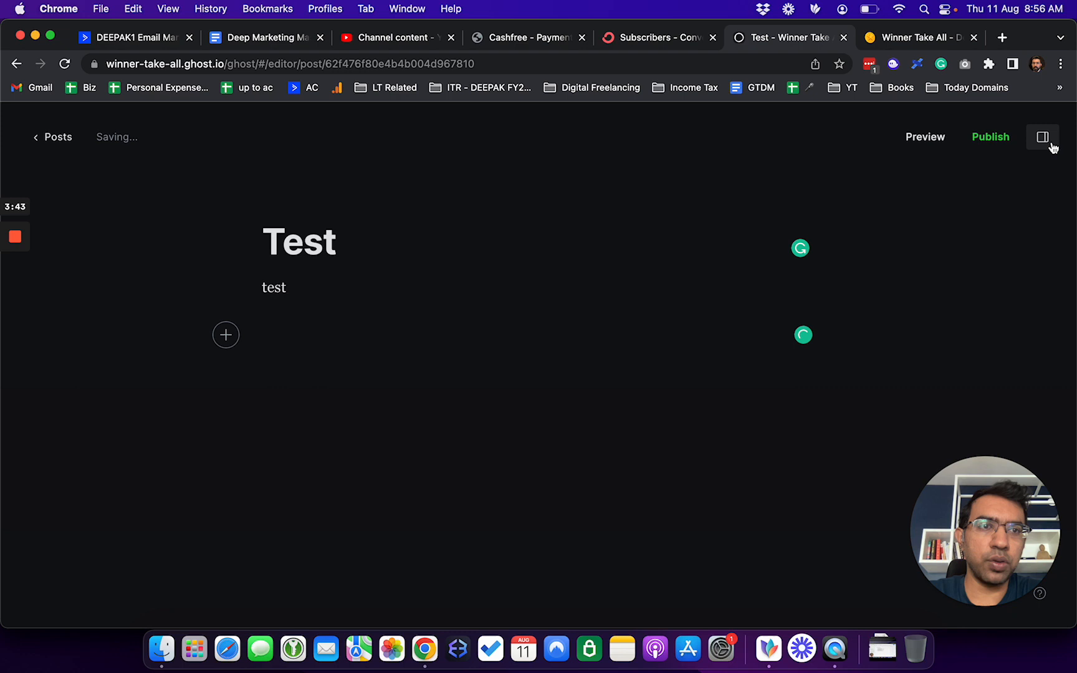
Step: Review the Test draft's post settings: URL slug test, publish date 2022-08-11, public access
{"action": "left_click", "coordinate": [1042, 137]}
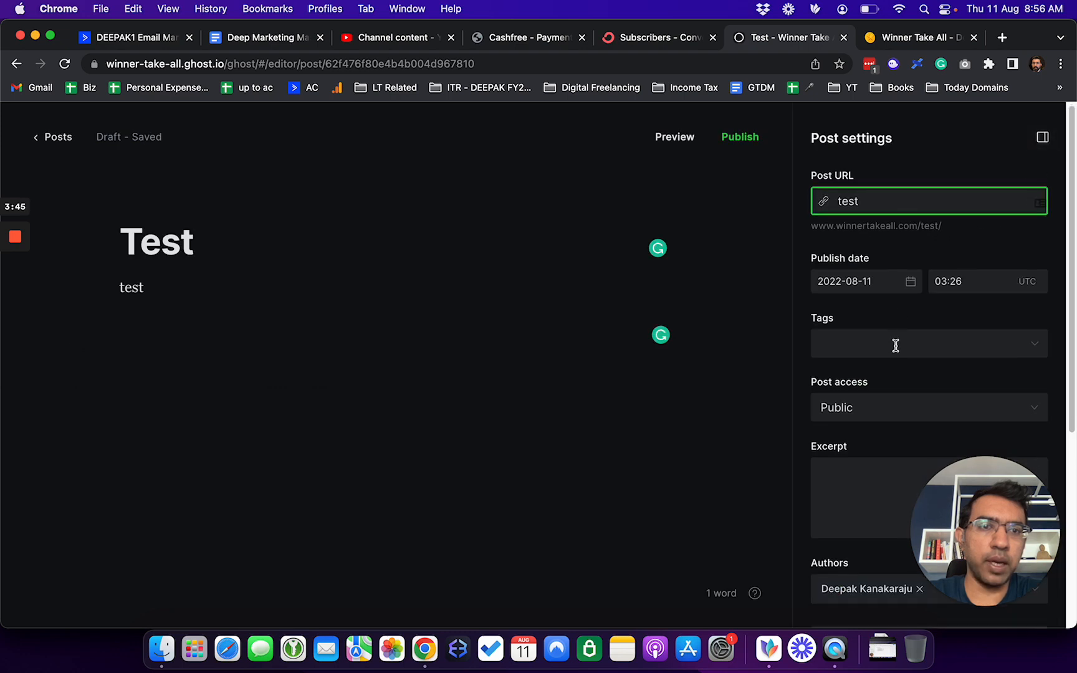
{"action": "scroll", "scroll_direction": "down", "scroll_amount": 3}
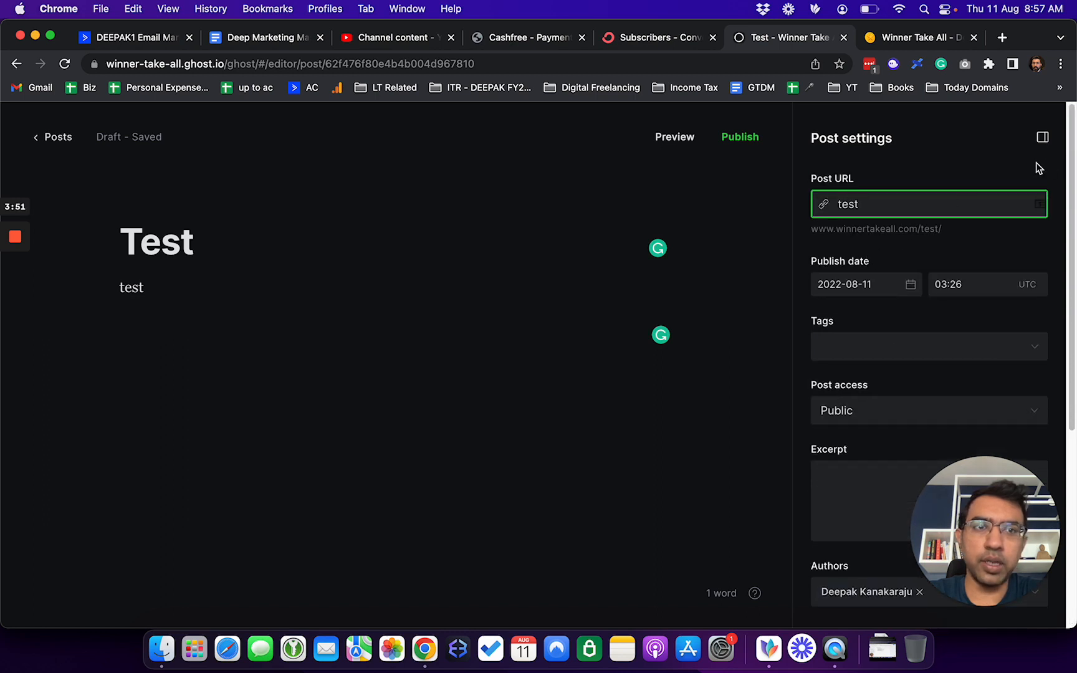
{"action": "mouse_move", "coordinate": [807, 192]}
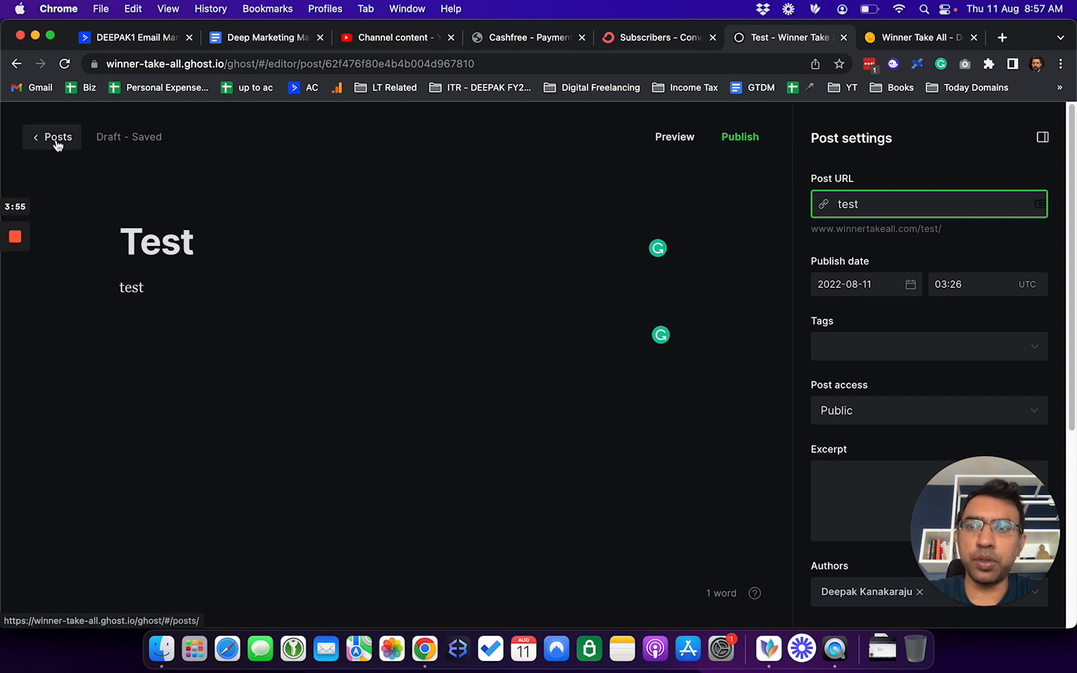
Step: Reopen the Test draft from the Posts list and return to the list
{"action": "left_click", "coordinate": [52, 138]}
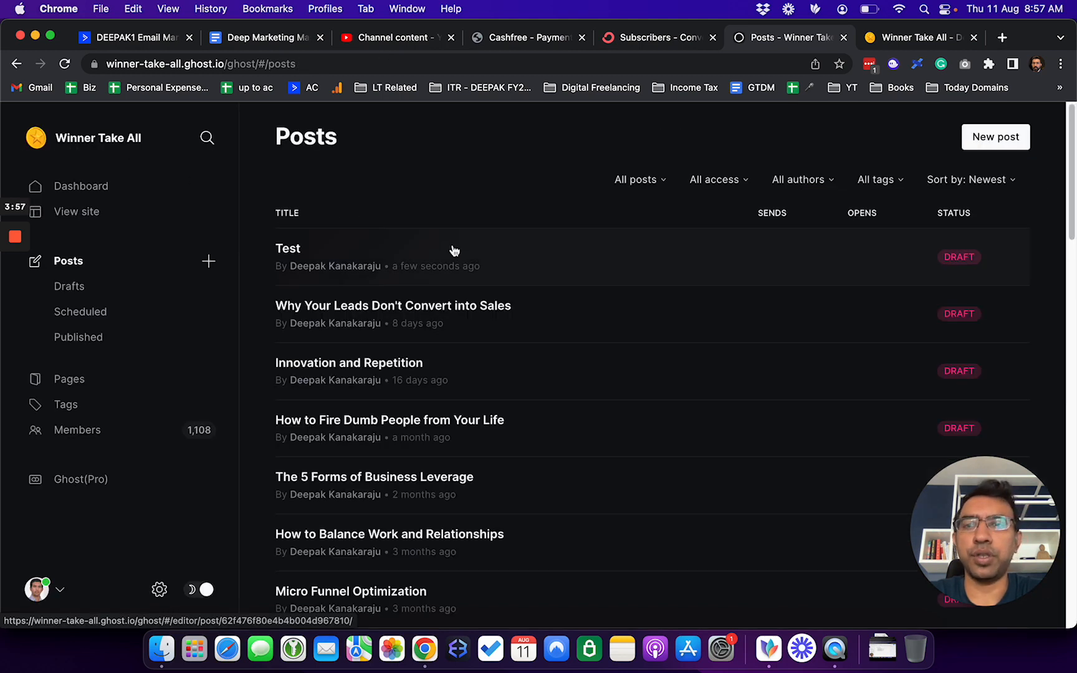
{"action": "left_click", "coordinate": [288, 248]}
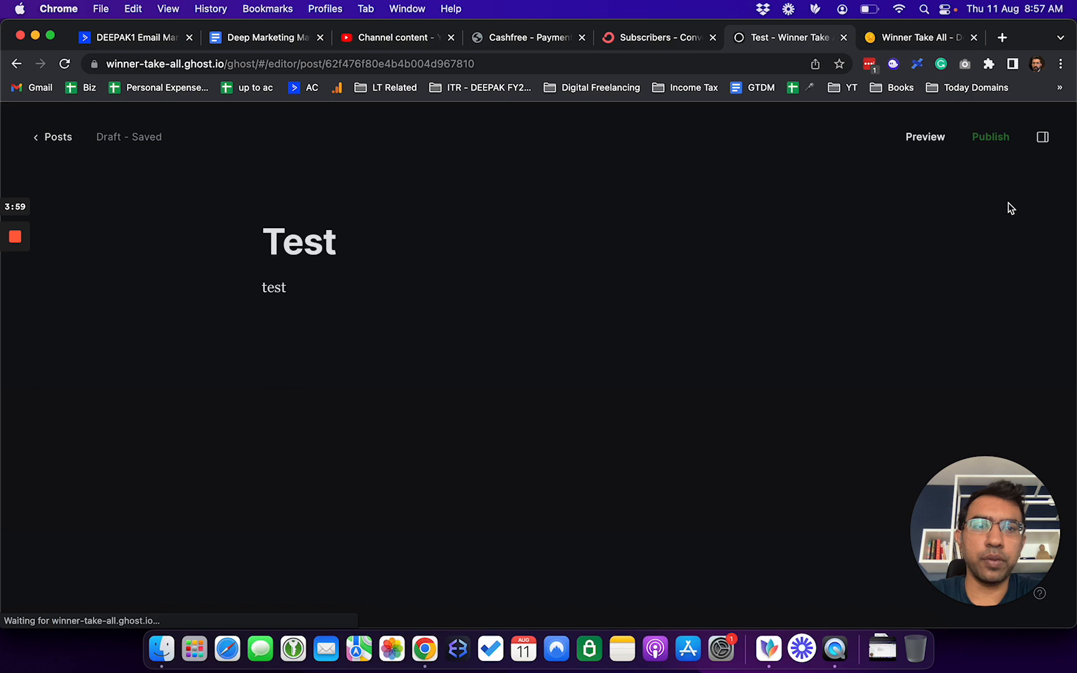
{"action": "mouse_move", "coordinate": [42, 173]}
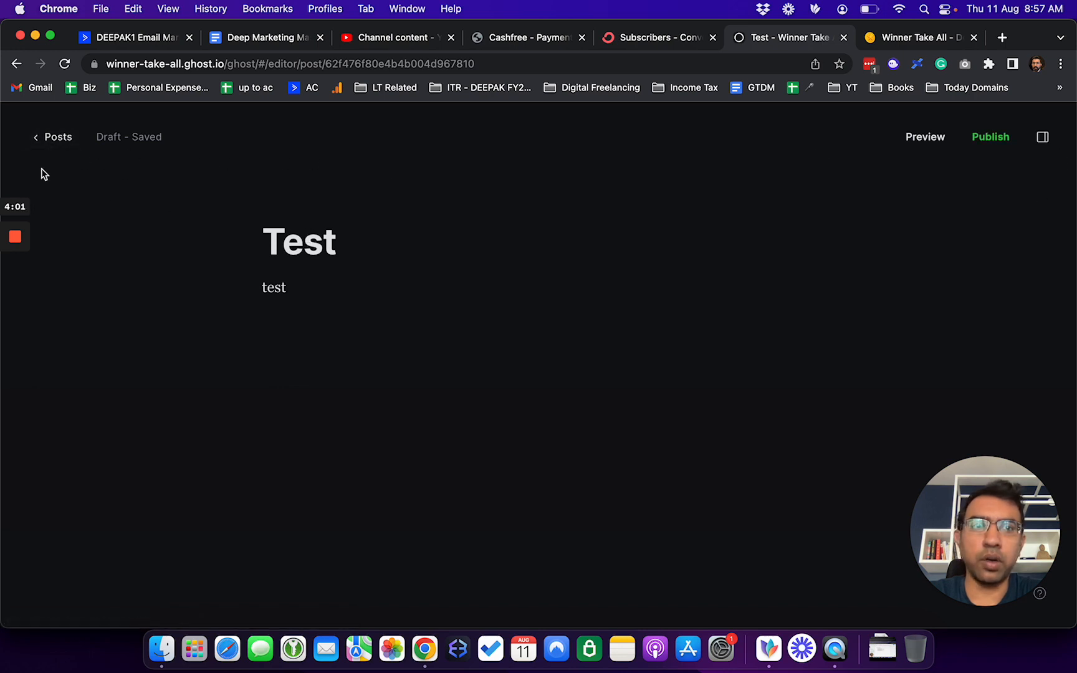
{"action": "left_click", "coordinate": [58, 137]}
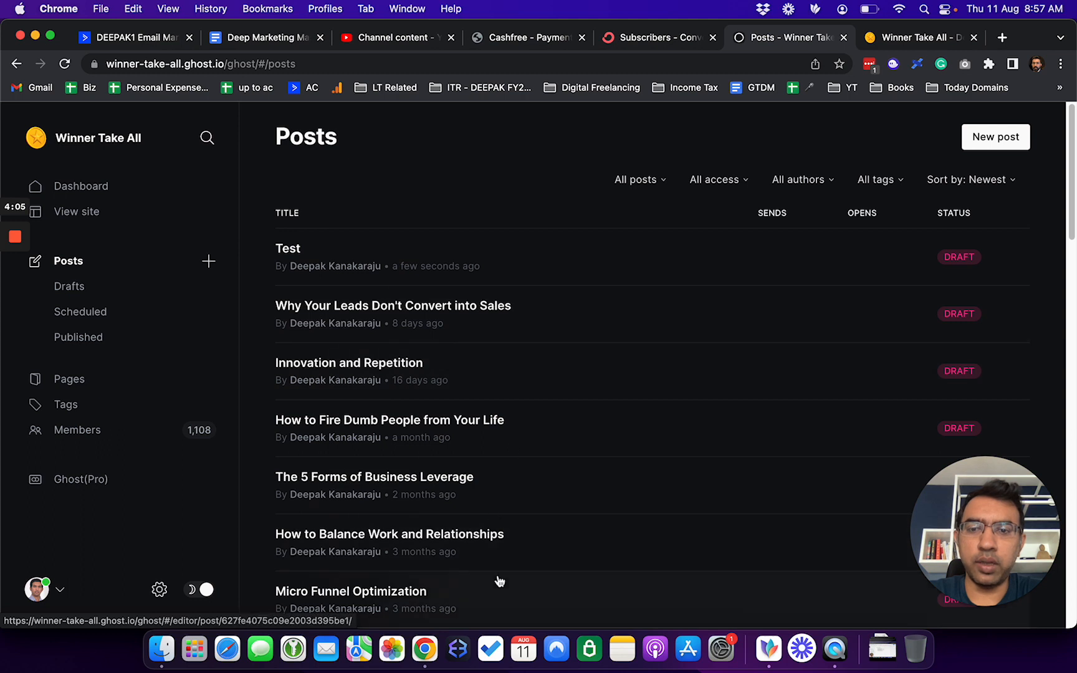
{"action": "mouse_move", "coordinate": [474, 220]}
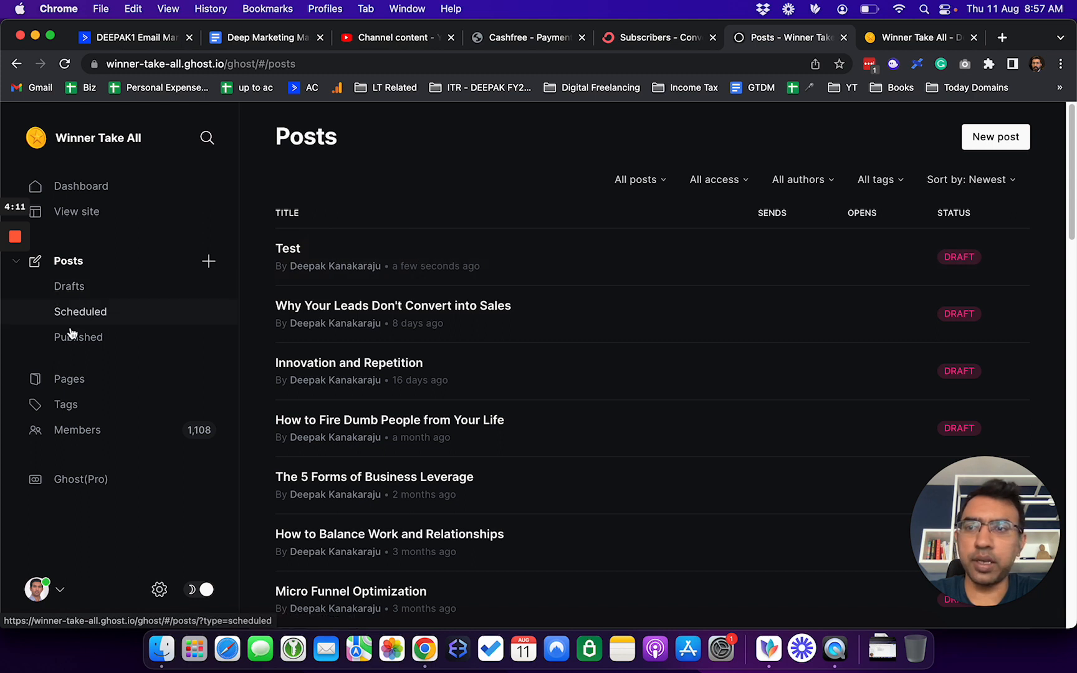
Step: Browse the Scheduled posts, Pages and Tags lists, ending on the Getting Started tag
{"action": "left_click", "coordinate": [80, 312]}
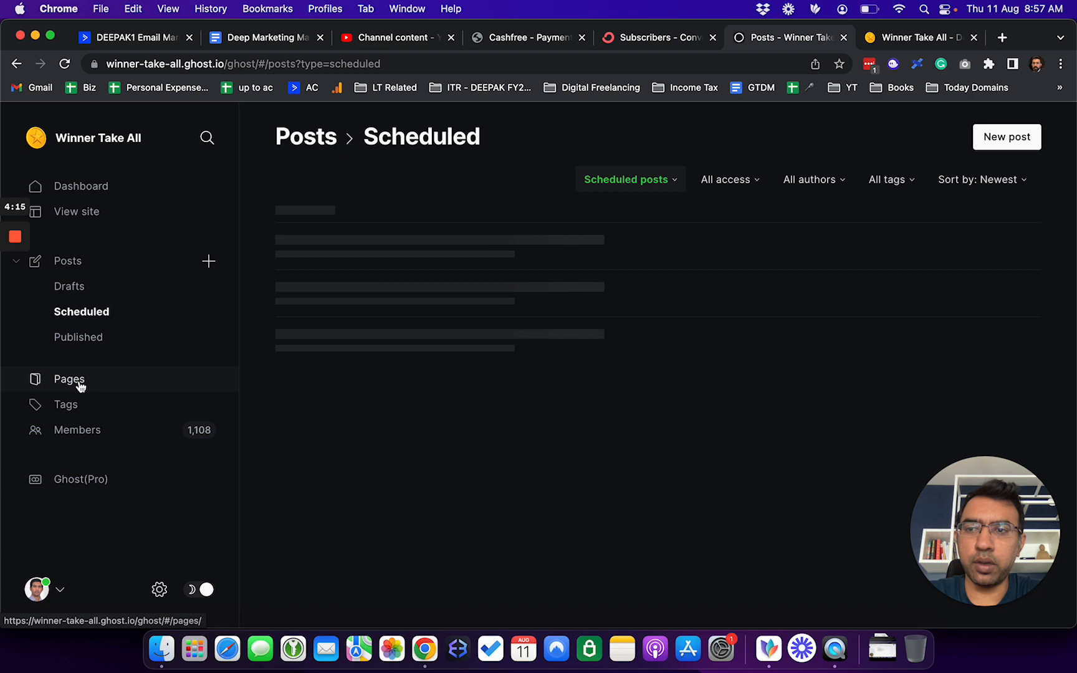
{"action": "left_click", "coordinate": [69, 379]}
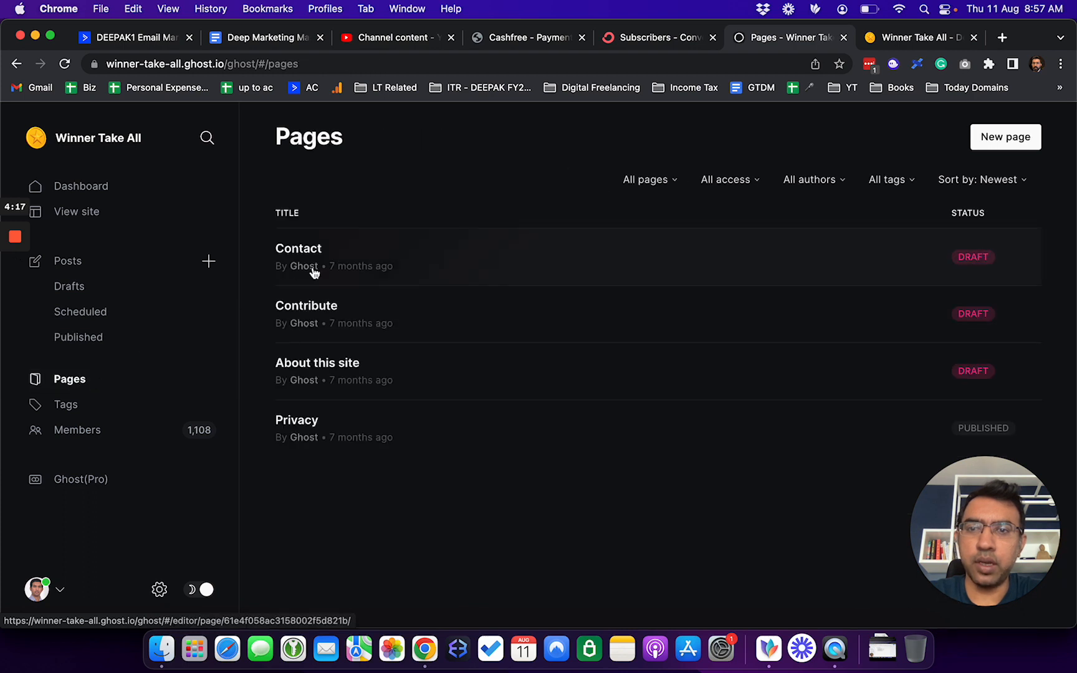
{"action": "left_click", "coordinate": [64, 404]}
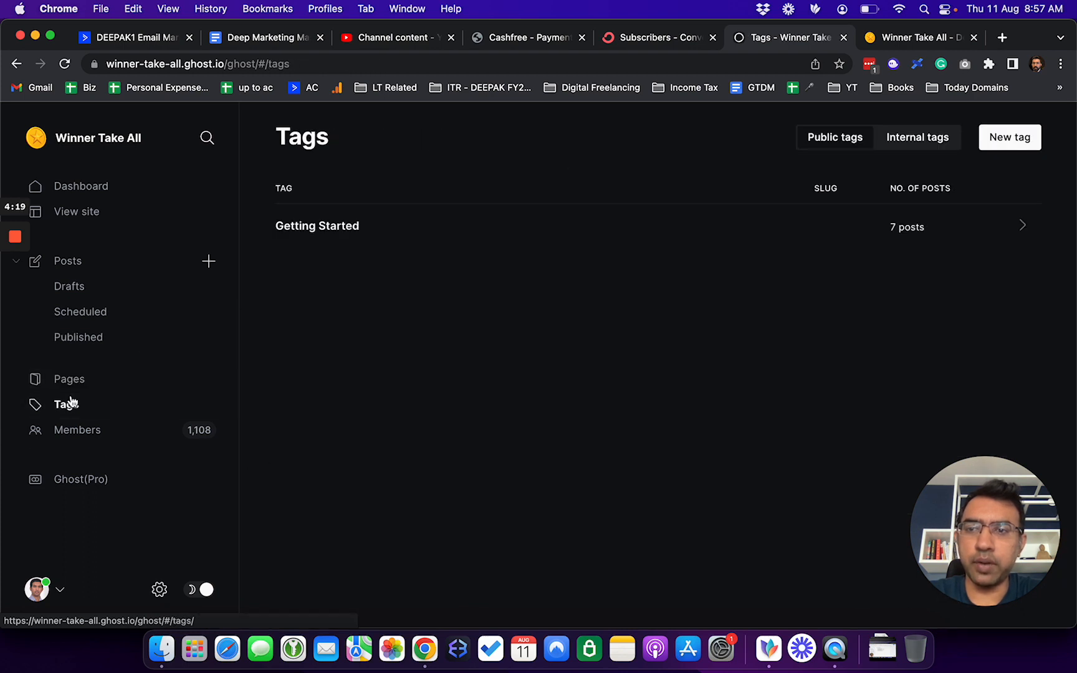
Step: Browse the 1,108-member list, then return to the Dashboard with its engagement stats
{"action": "left_click", "coordinate": [77, 429]}
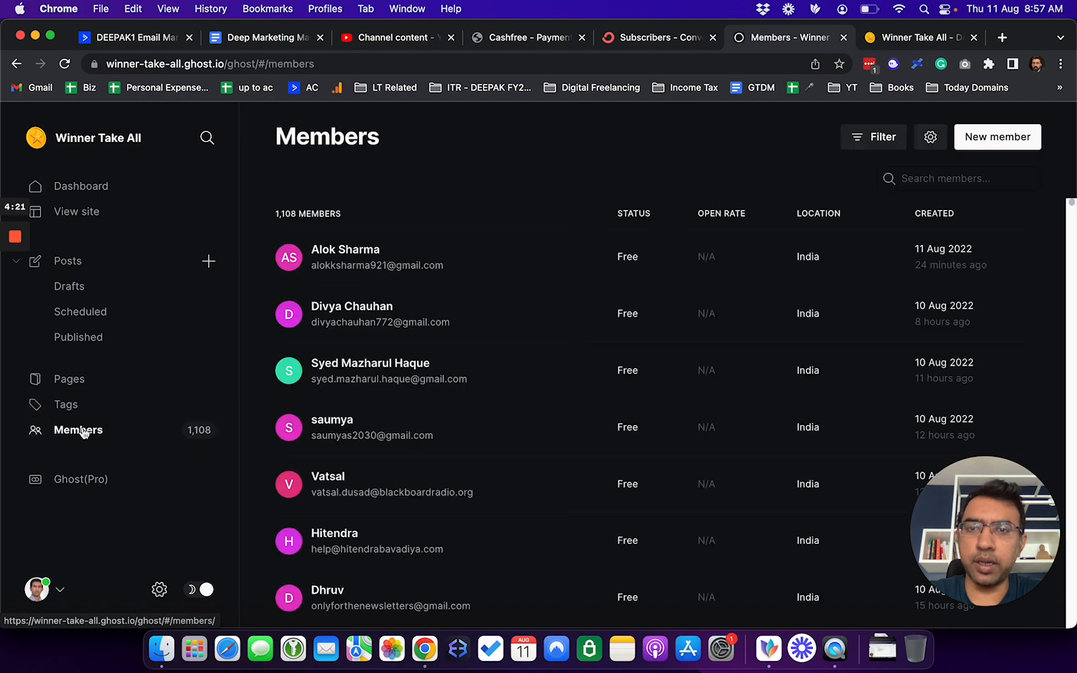
{"action": "scroll", "scroll_direction": "down", "scroll_amount": 3}
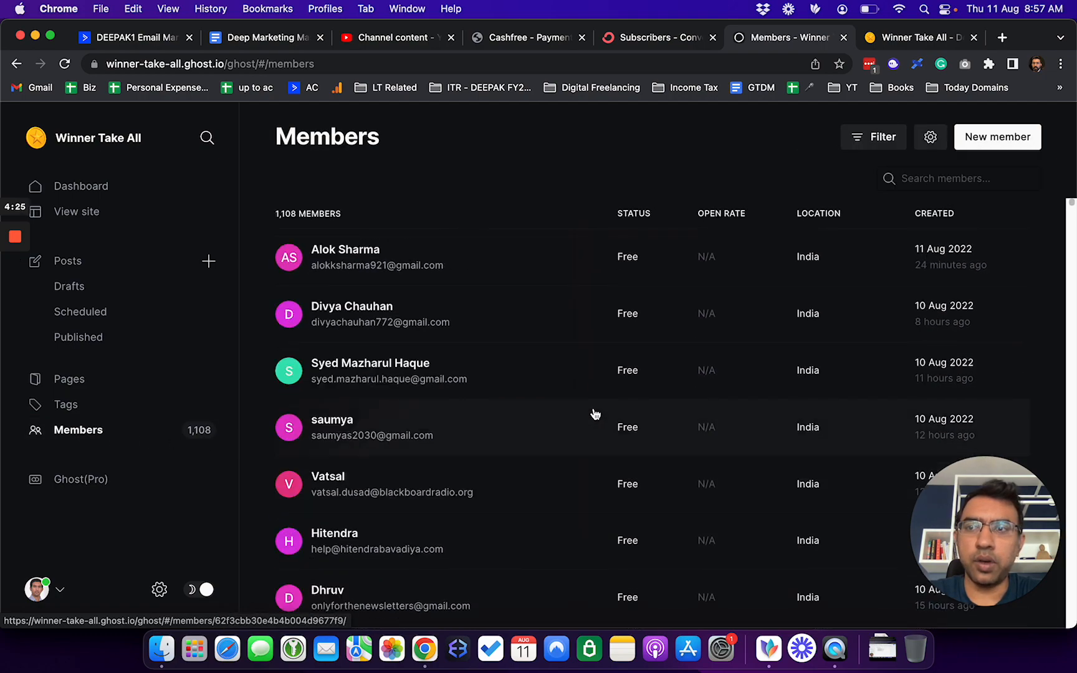
{"action": "left_click", "coordinate": [80, 185]}
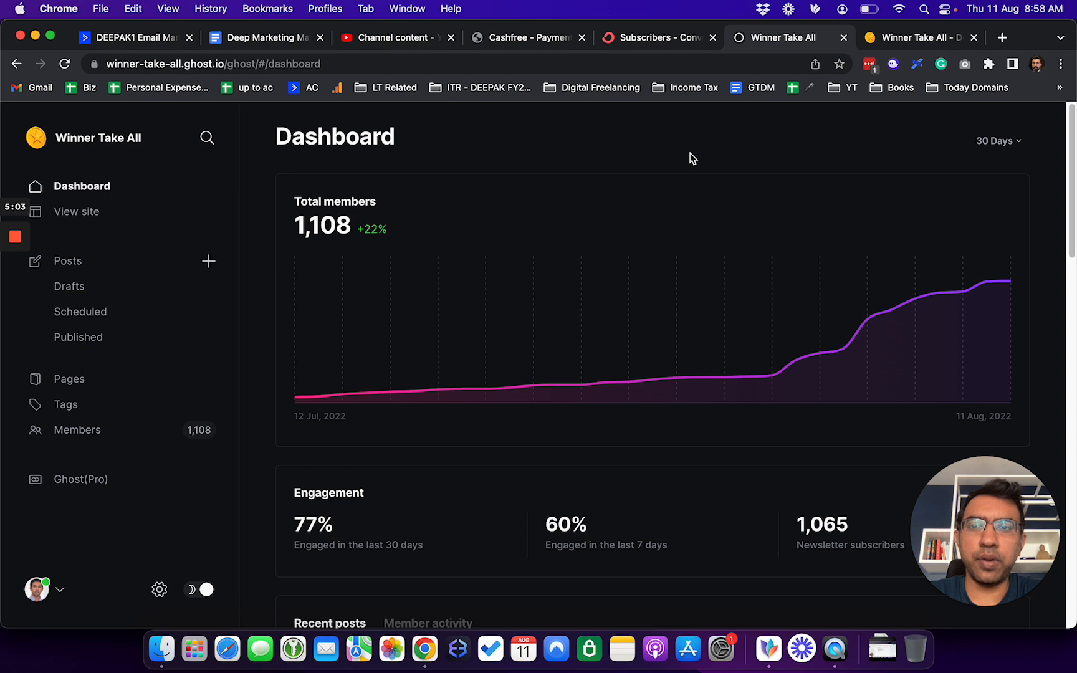
{"action": "mouse_move", "coordinate": [136, 197]}
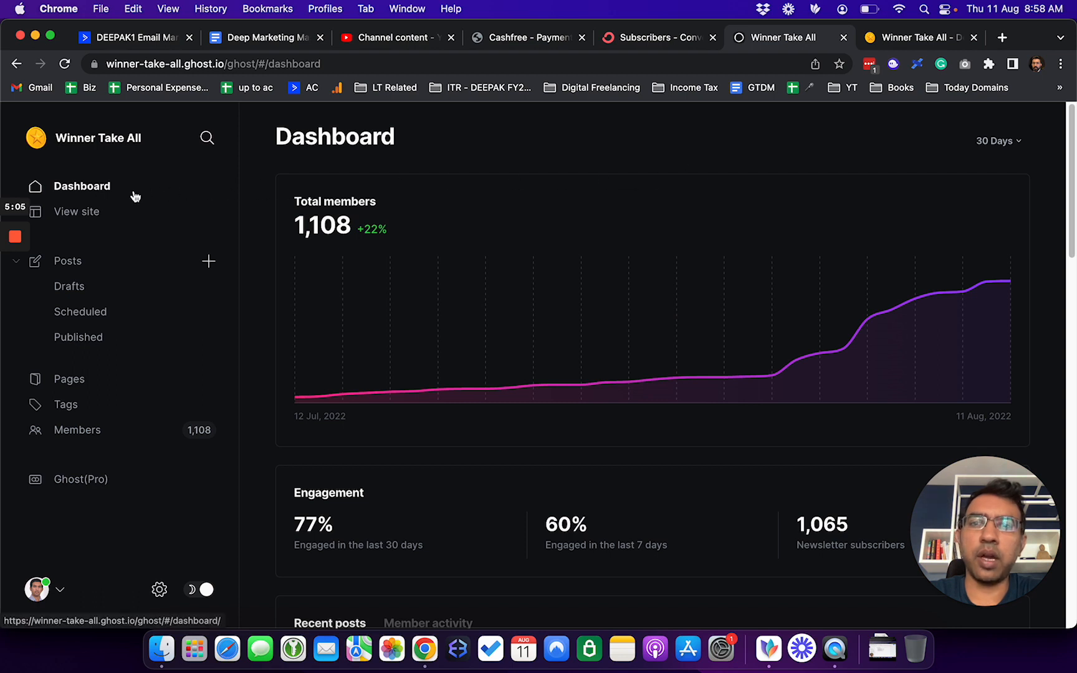
{"action": "mouse_move", "coordinate": [617, 179]}
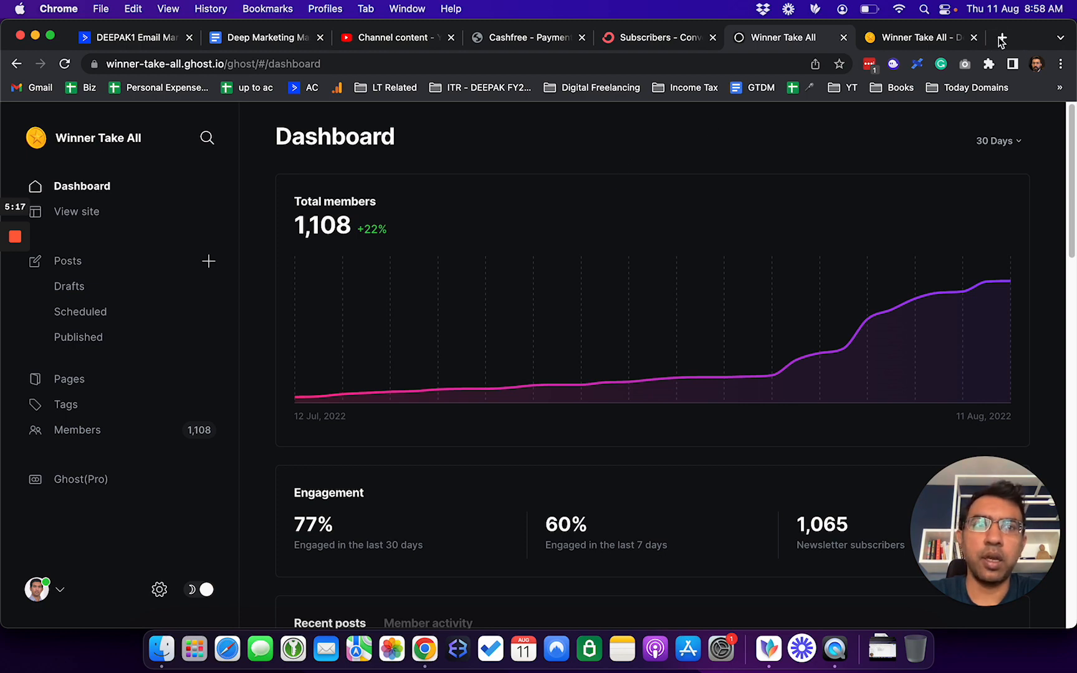
Step: Visit ghost.org in a new tab and browse the Ghost(Pro) pricing page
{"action": "left_click", "coordinate": [1001, 37]}
{"action": "type", "text": "ghost.org"}
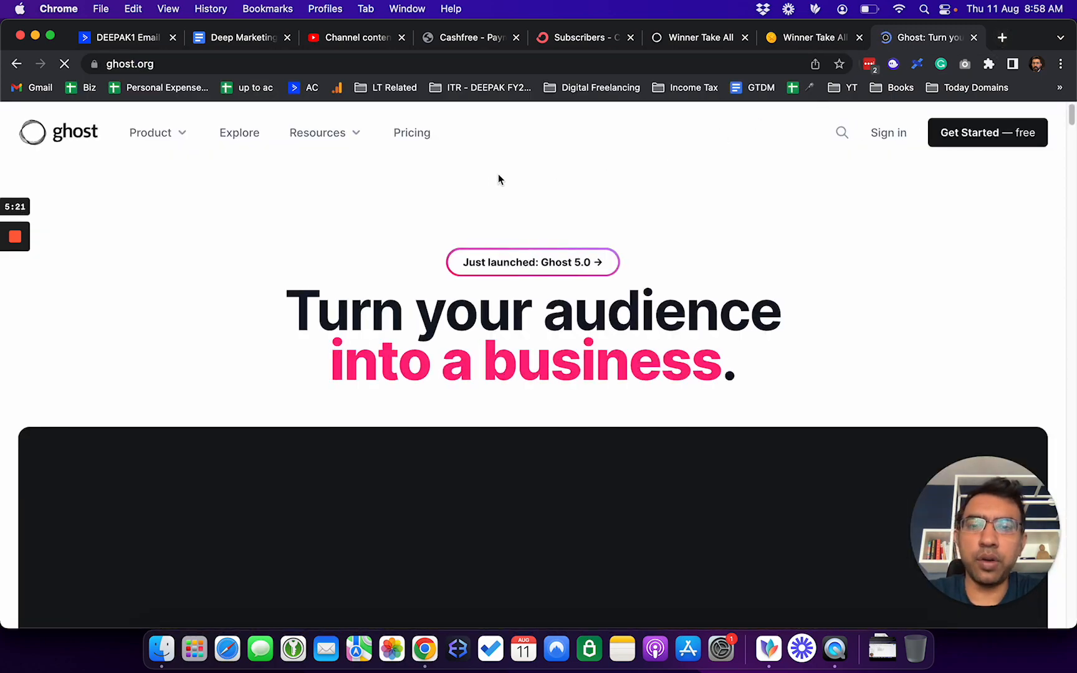
{"action": "left_click", "coordinate": [412, 132]}
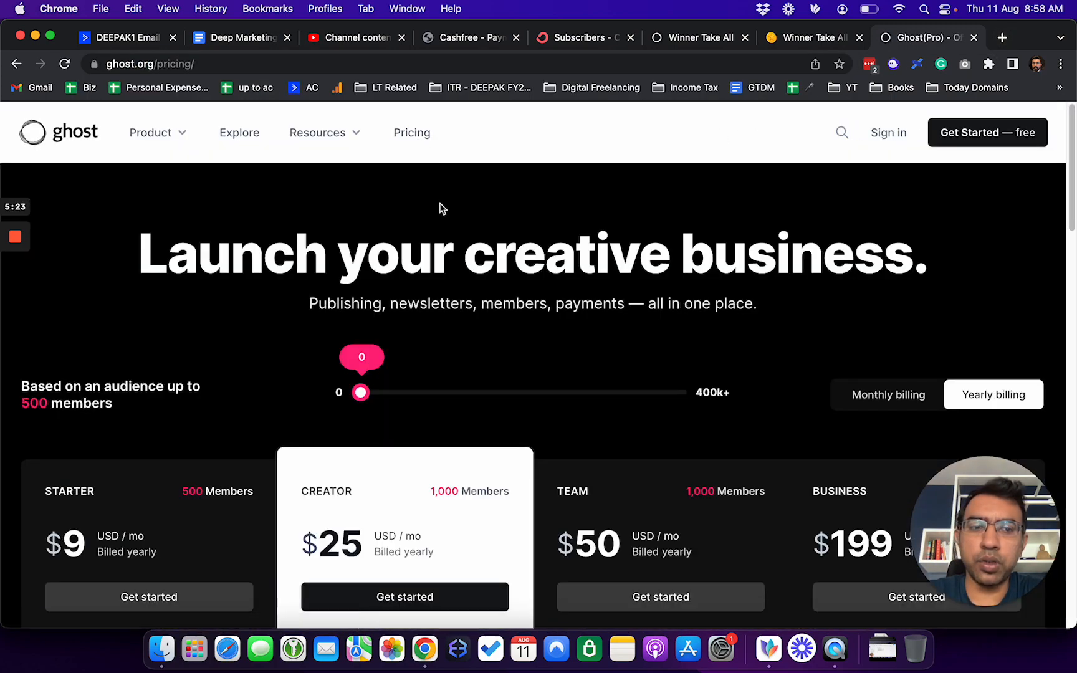
{"action": "mouse_move", "coordinate": [645, 342]}
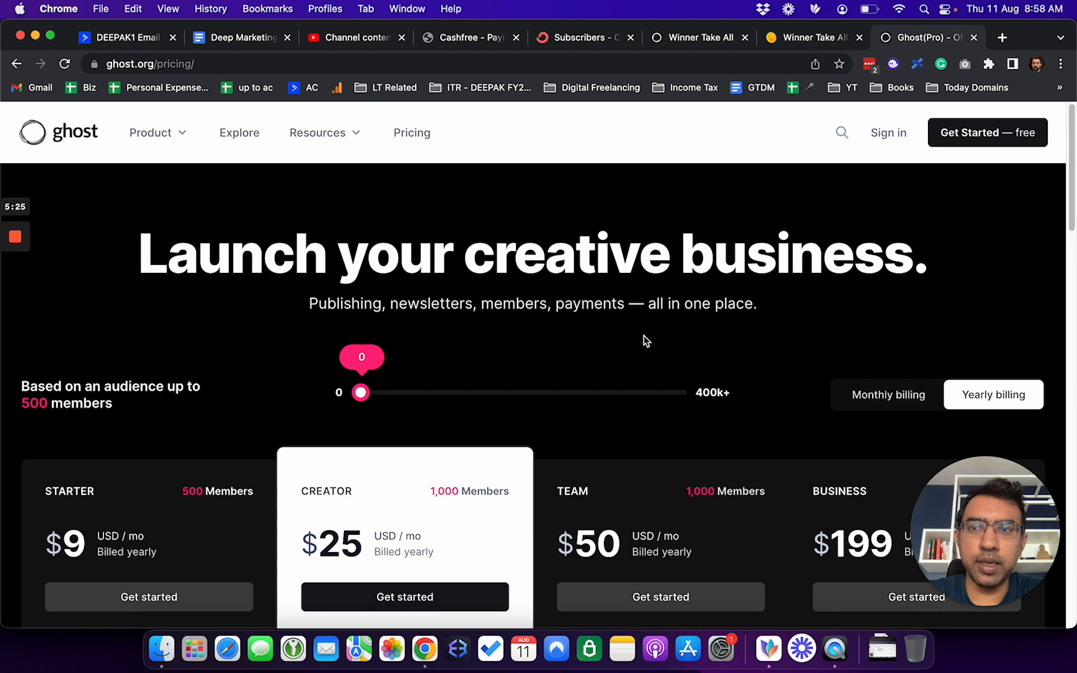
{"action": "scroll", "scroll_direction": "down", "scroll_amount": 3}
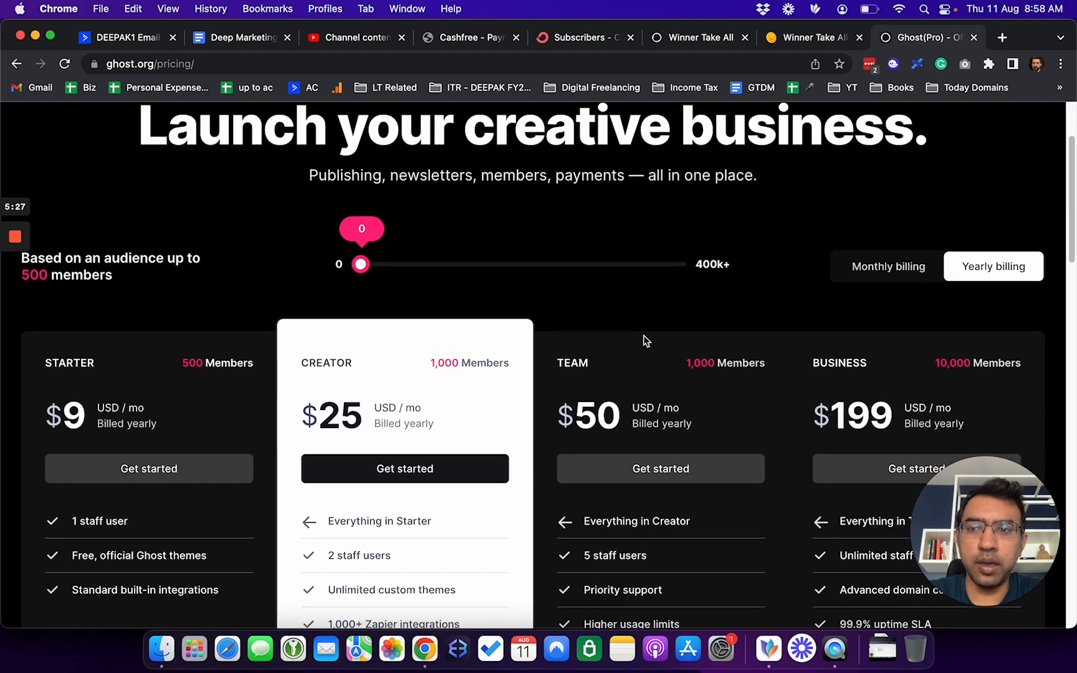
{"action": "scroll", "scroll_direction": "down", "scroll_amount": 3}
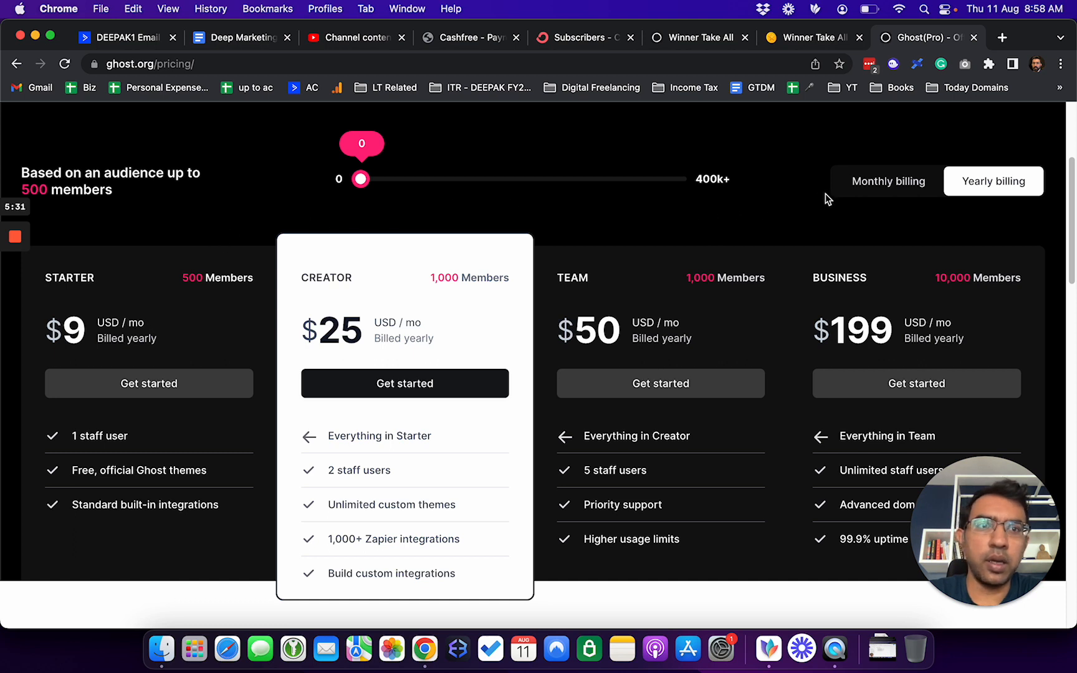
Step: Compare monthly plan prices against yearly ($9–$199) and start a new tab for a calculation
{"action": "left_click", "coordinate": [885, 198]}
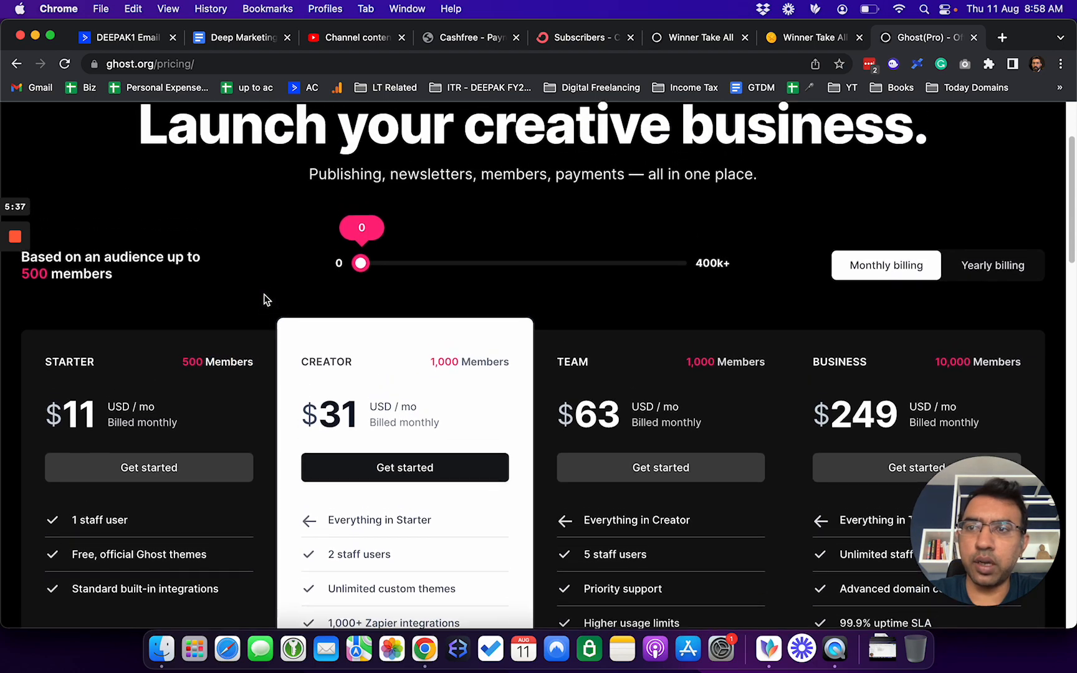
{"action": "scroll", "scroll_direction": "down", "scroll_amount": 3}
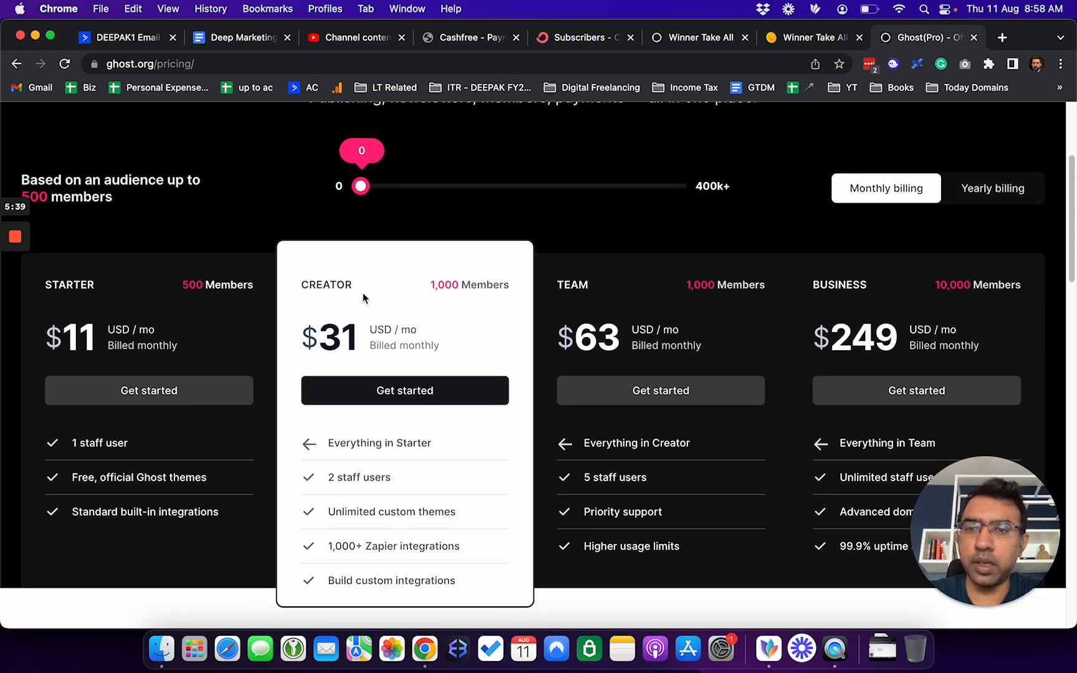
{"action": "left_click", "coordinate": [992, 188]}
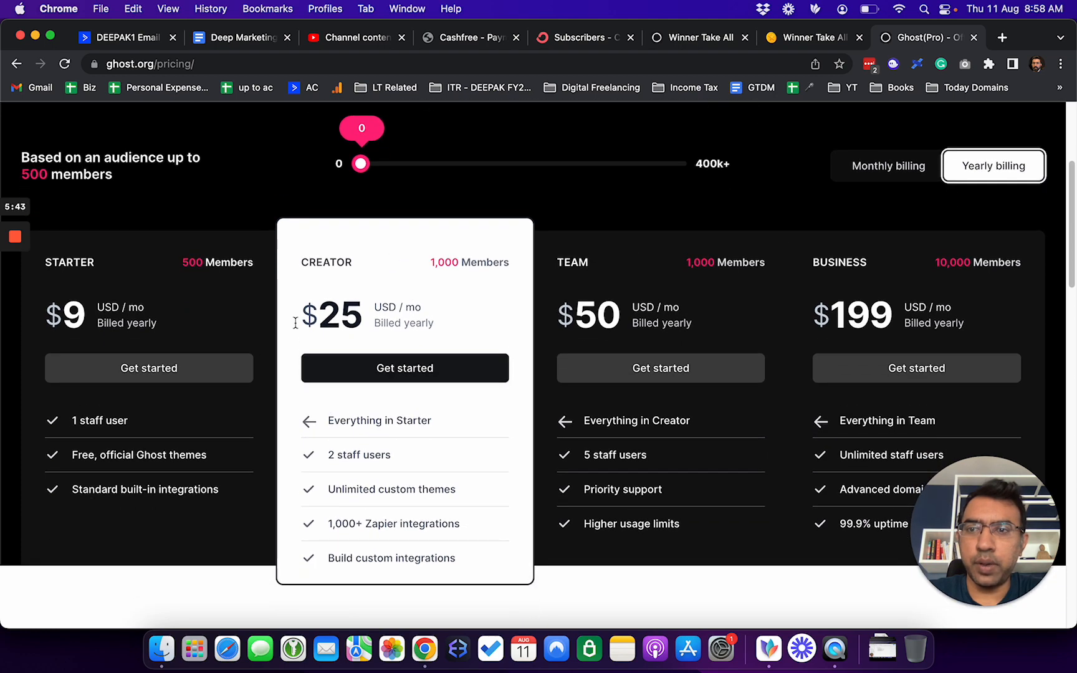
{"action": "mouse_move", "coordinate": [149, 367]}
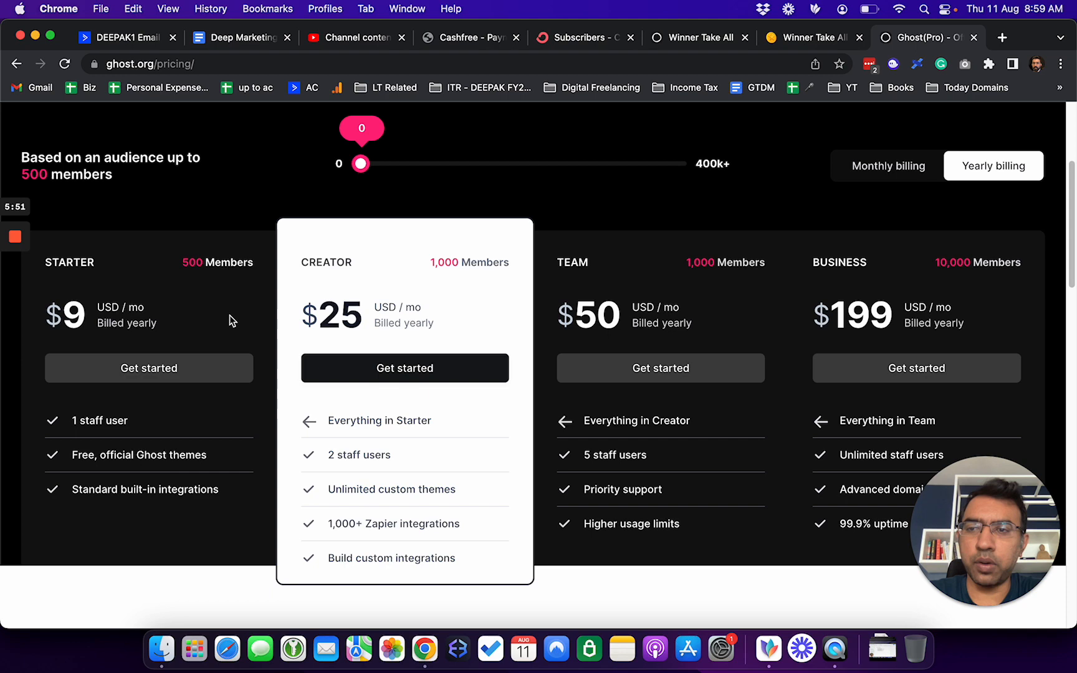
{"action": "scroll", "scroll_direction": "down", "scroll_amount": 3}
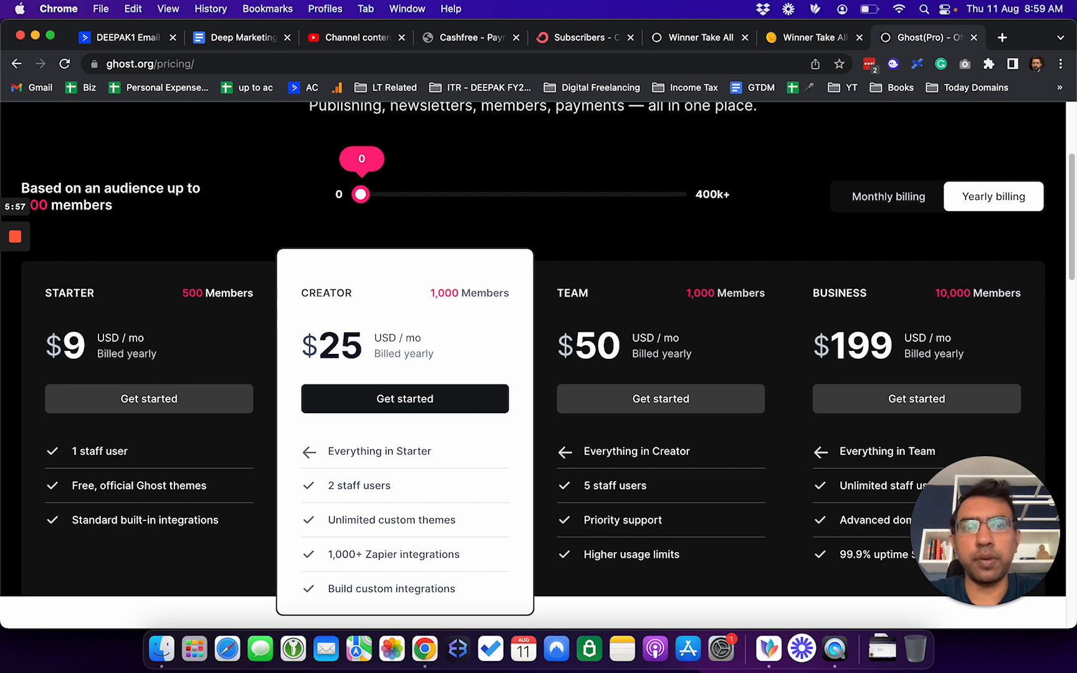
{"action": "left_click", "coordinate": [1001, 37]}
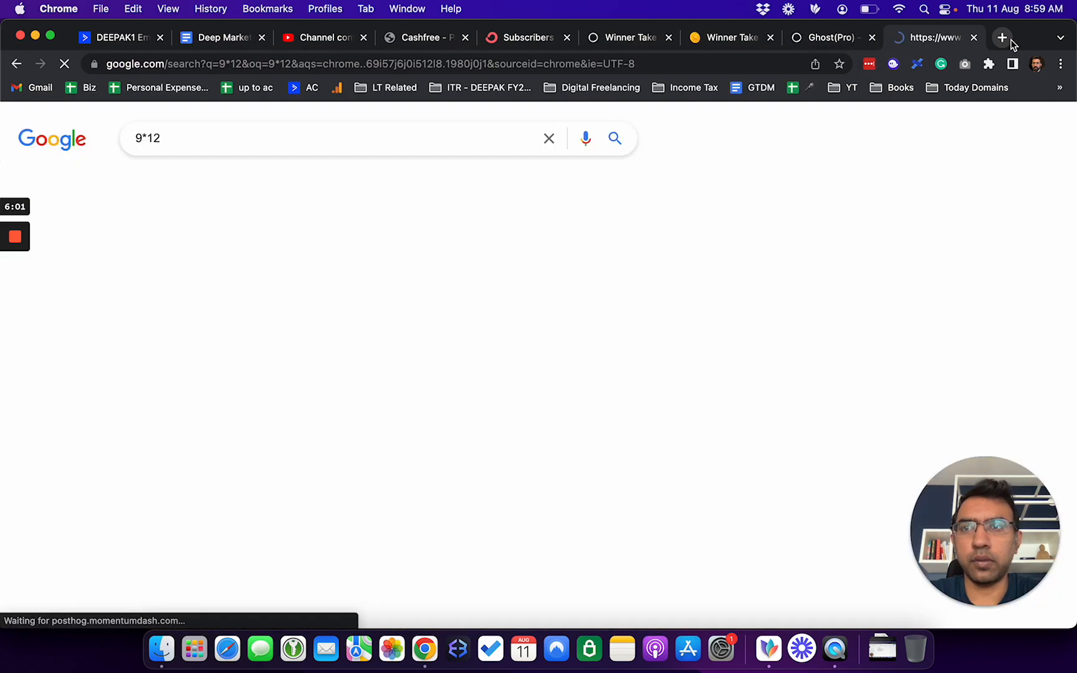
Step: Return to the Ghost(Pro) pricing tab and scroll back through the yearly plans
{"action": "left_click", "coordinate": [827, 37]}
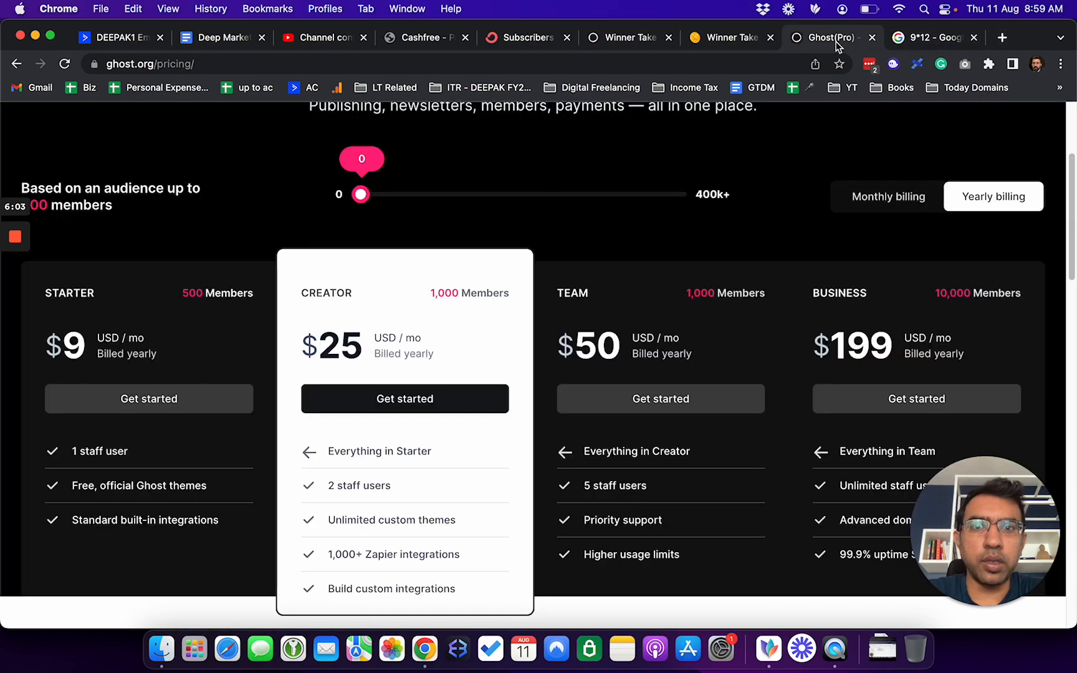
{"action": "scroll", "scroll_direction": "down", "scroll_amount": 3}
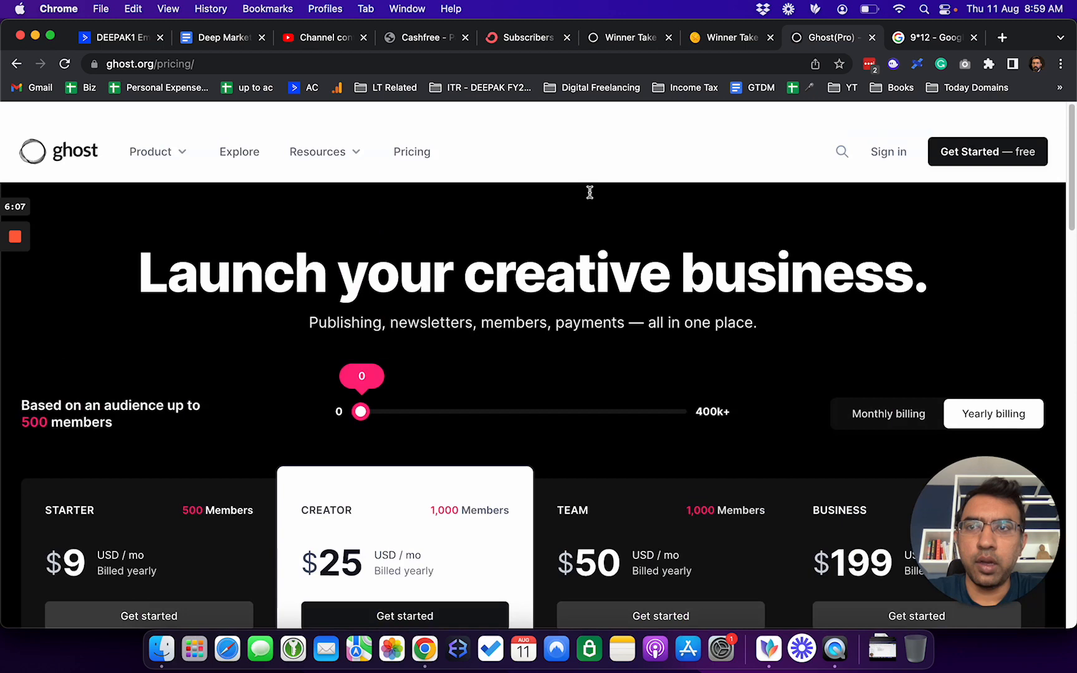
{"action": "scroll", "scroll_direction": "down", "scroll_amount": 3}
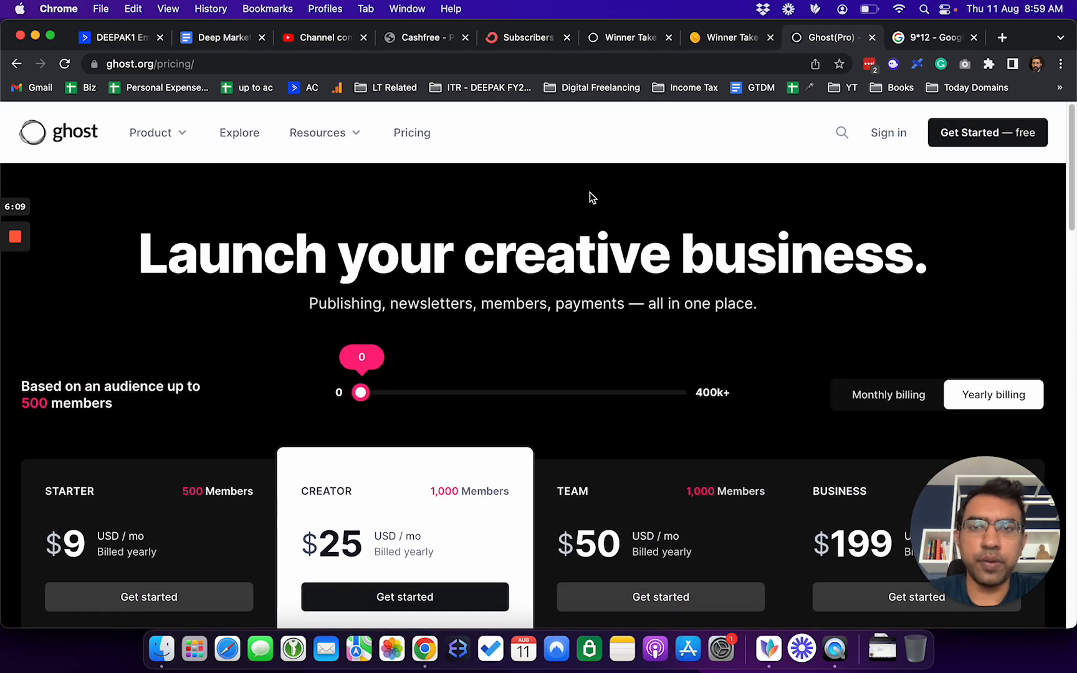
{"action": "mouse_move", "coordinate": [240, 213]}
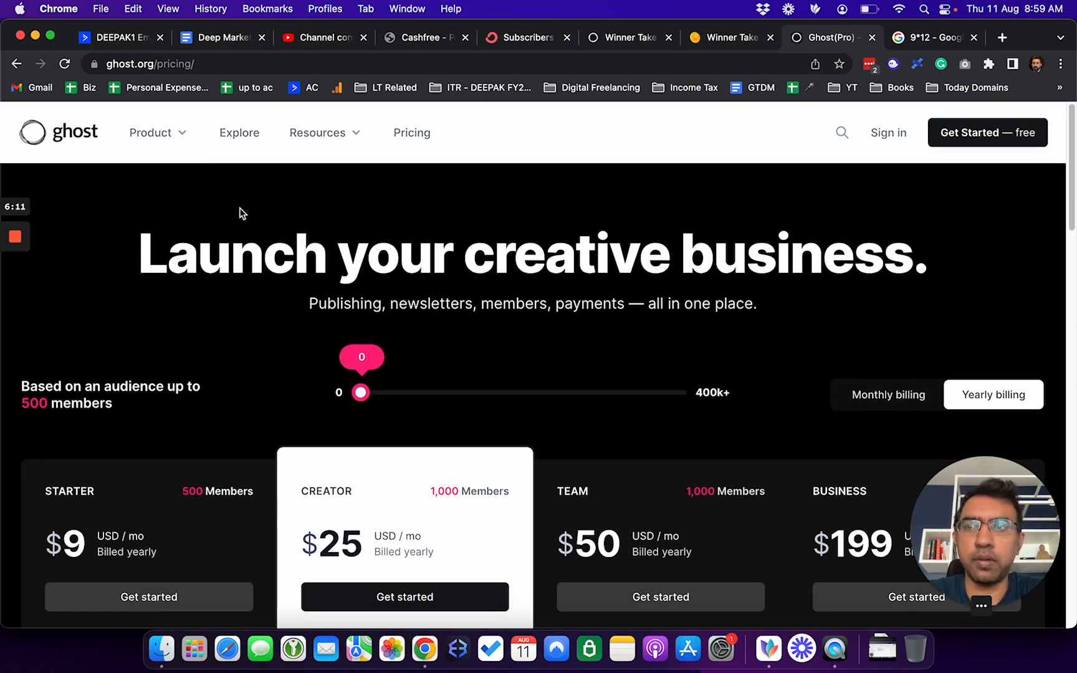